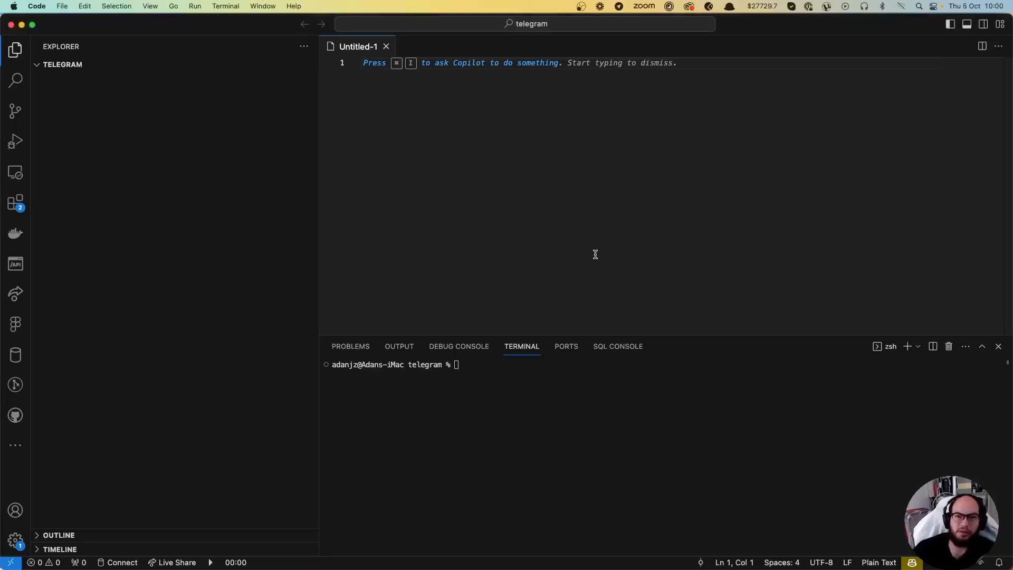
{"action": "mouse_move", "coordinate": [573, 235]}
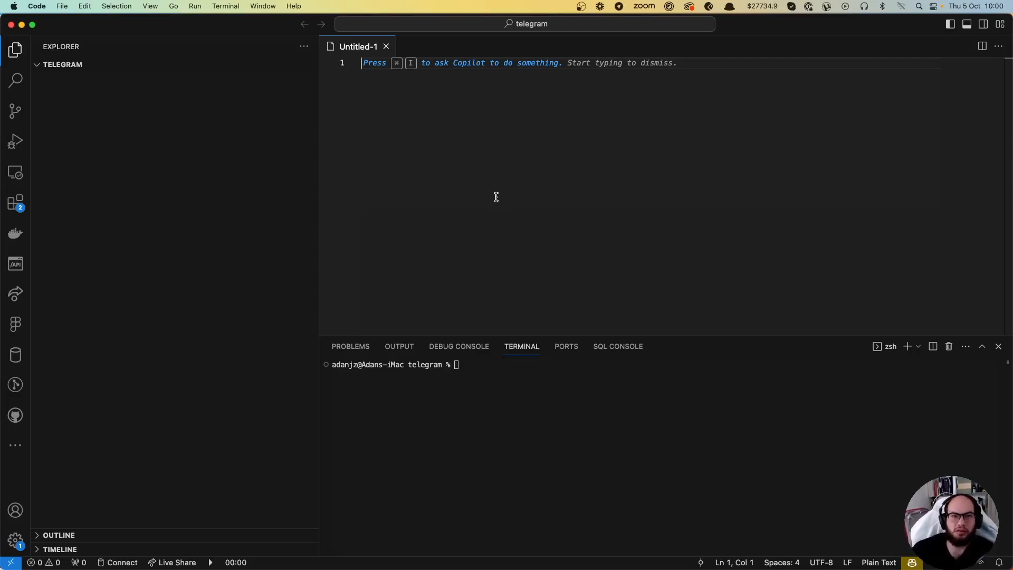
{"action": "mouse_move", "coordinate": [457, 292]}
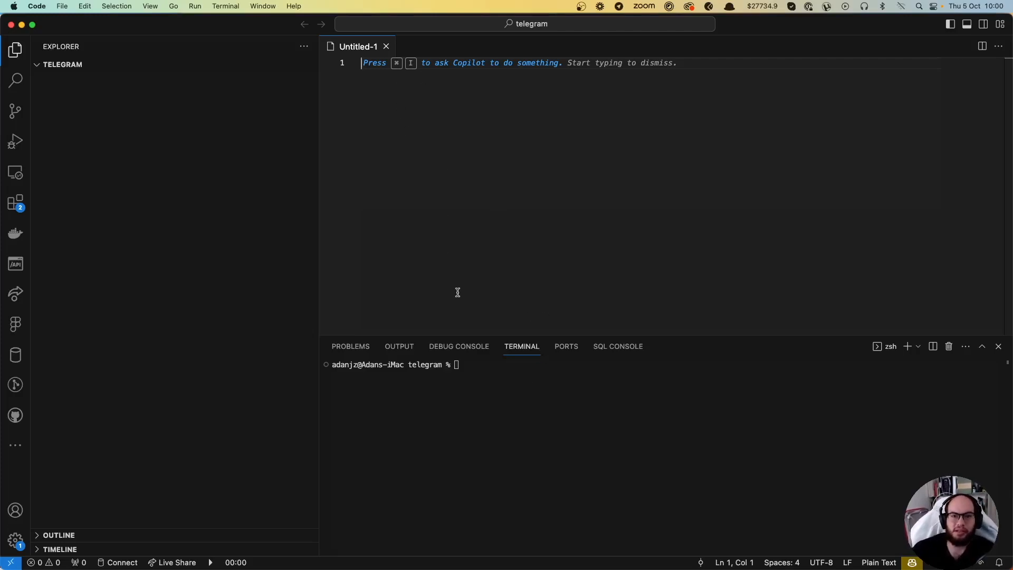
Run npm init -y and npm i dotenv in the terminal to set up the project.
{"action": "type", "text": "npmo"}
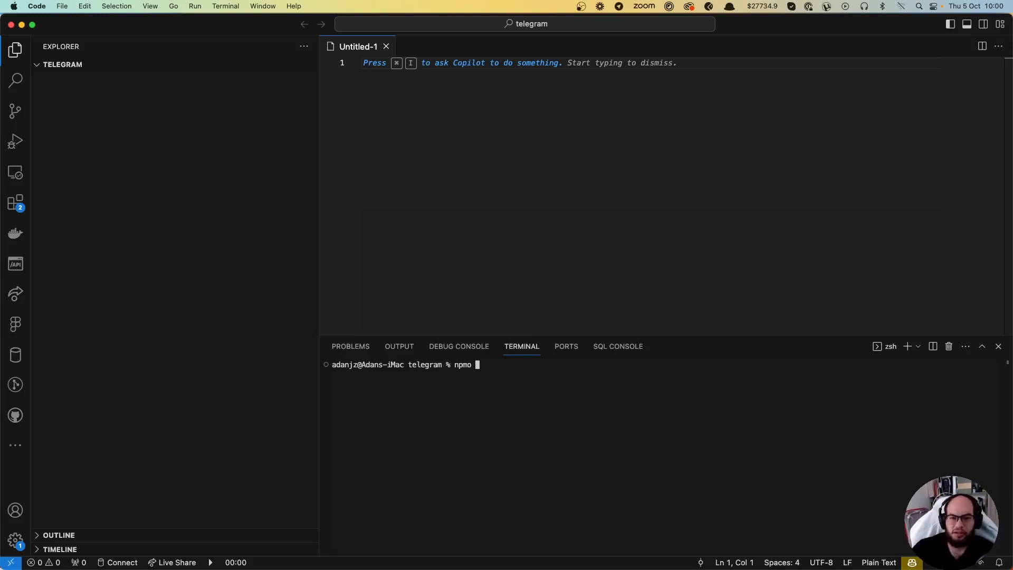
{"action": "type", "text": "init --y"}
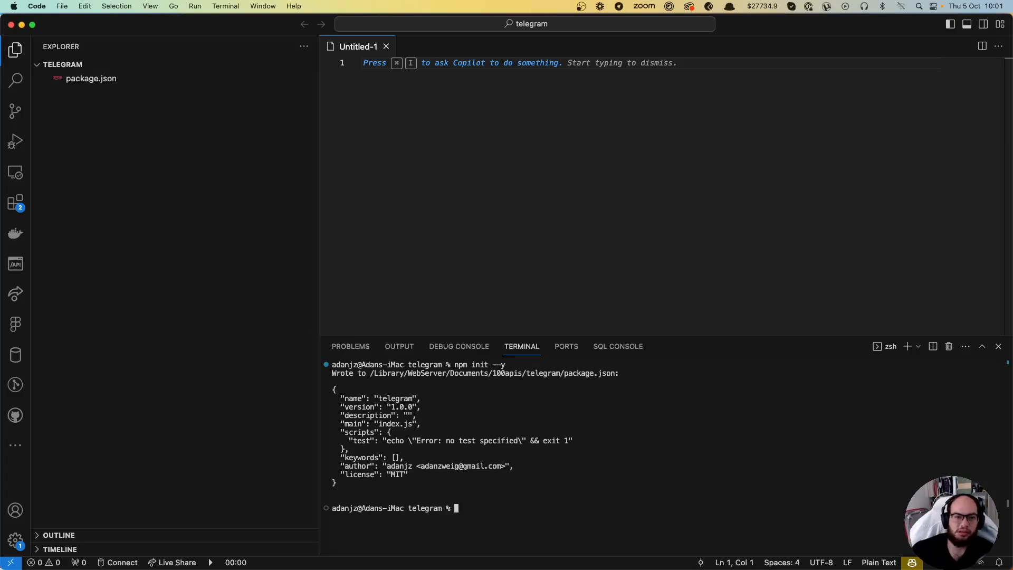
{"action": "mouse_move", "coordinate": [397, 184]}
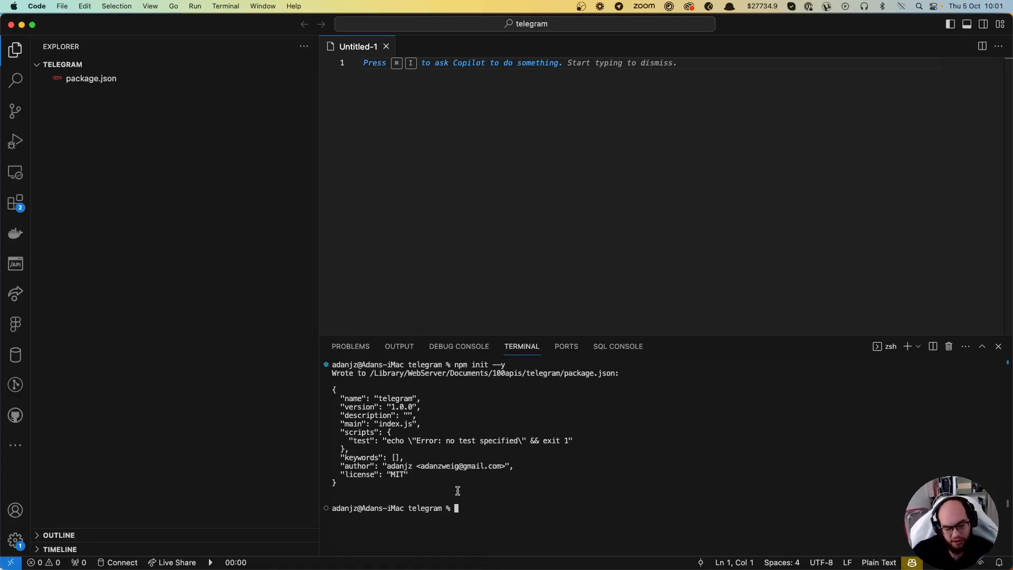
{"action": "type", "text": "npm i dotenv"}
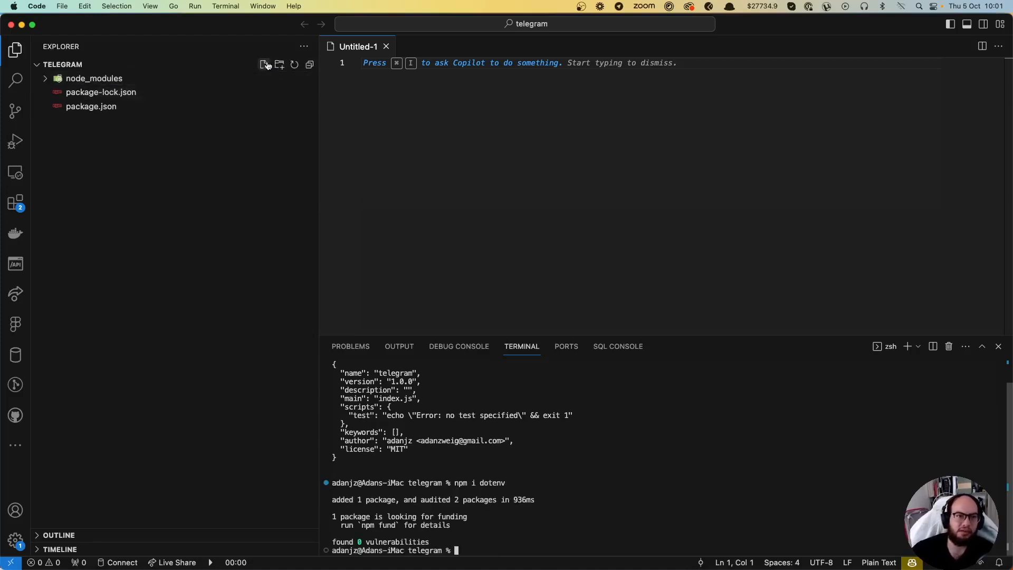
Create .env with empty TOKEN= and CHANNEL= lines, then start a new index.js file.
{"action": "left_click", "coordinate": [265, 65]}
{"action": "type", "text": ".env"}
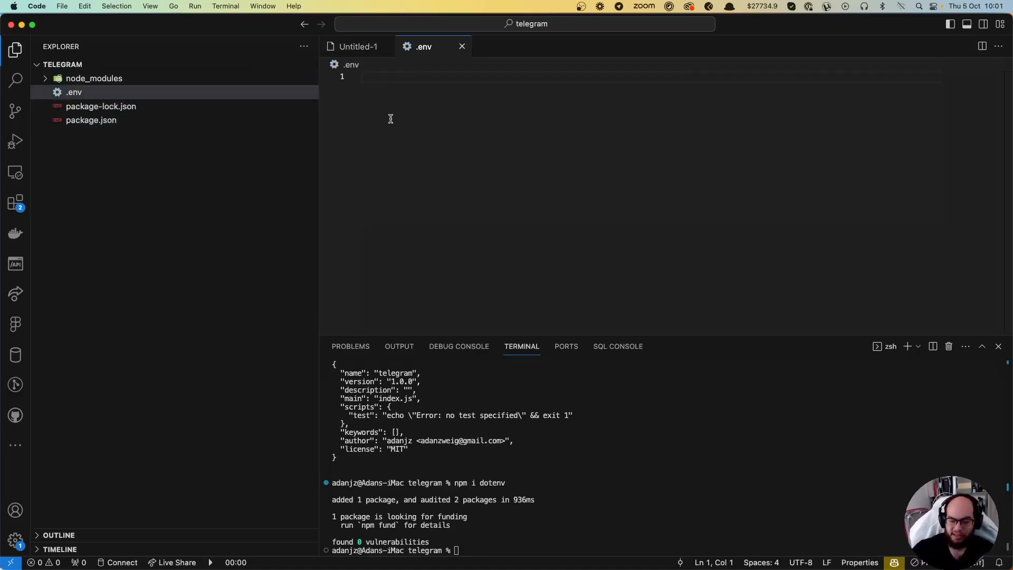
{"action": "type", "text": "TOKEN"}
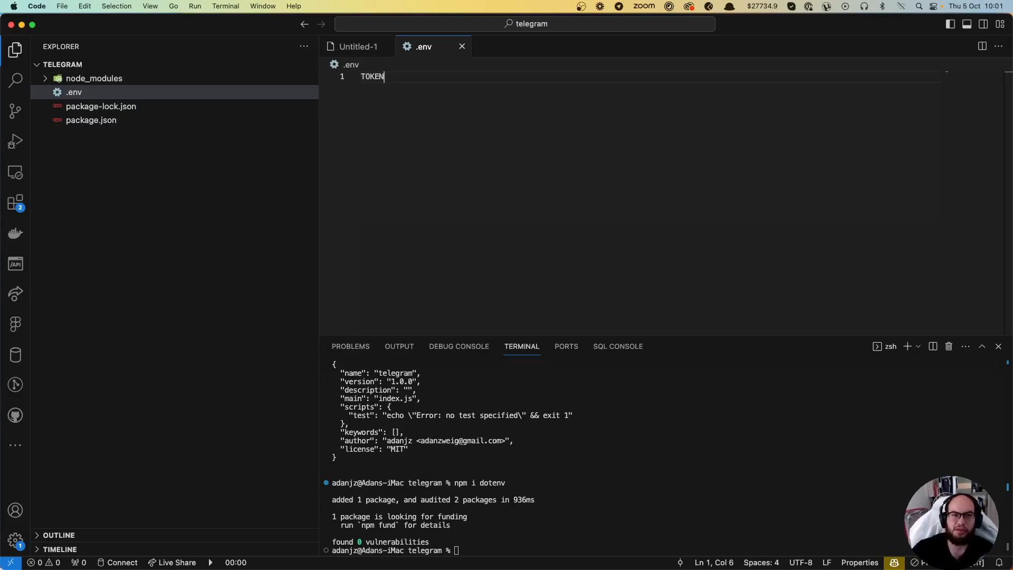
{"action": "type", "text": "="}
{"action": "type", "text": "CJ"}
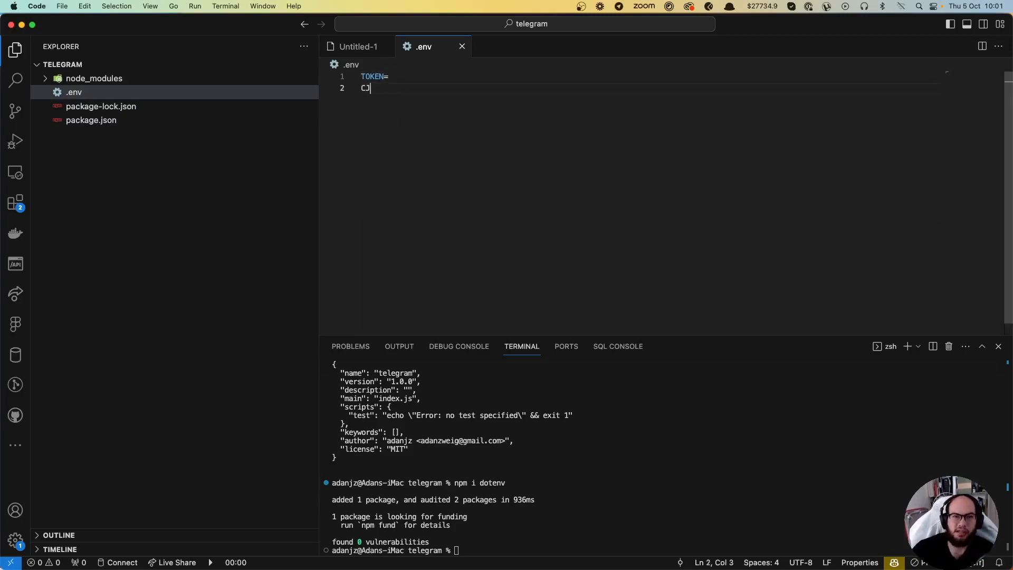
{"action": "type", "text": "HABN"}
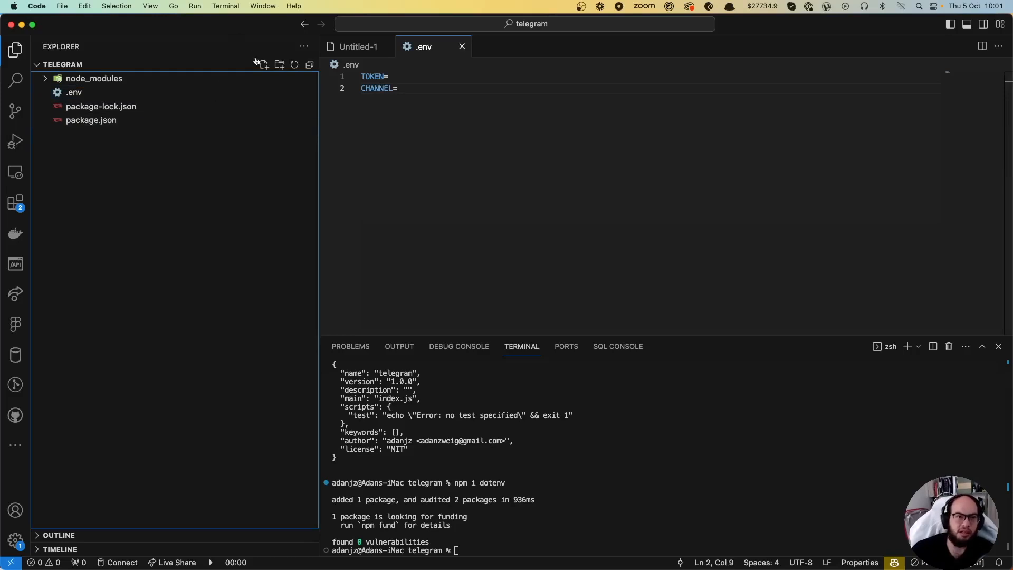
{"action": "left_click", "coordinate": [264, 64]}
{"action": "type", "text": "index.js"}
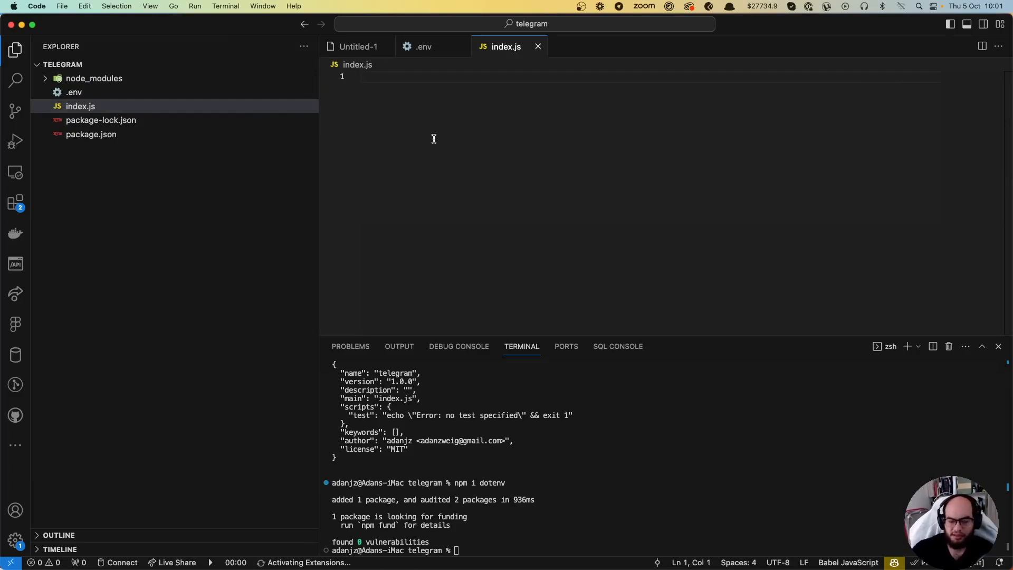
Load dotenv with require('dotenv').config() and begin async function sendTelegramMessage.
{"action": "type", "text": "require()"}
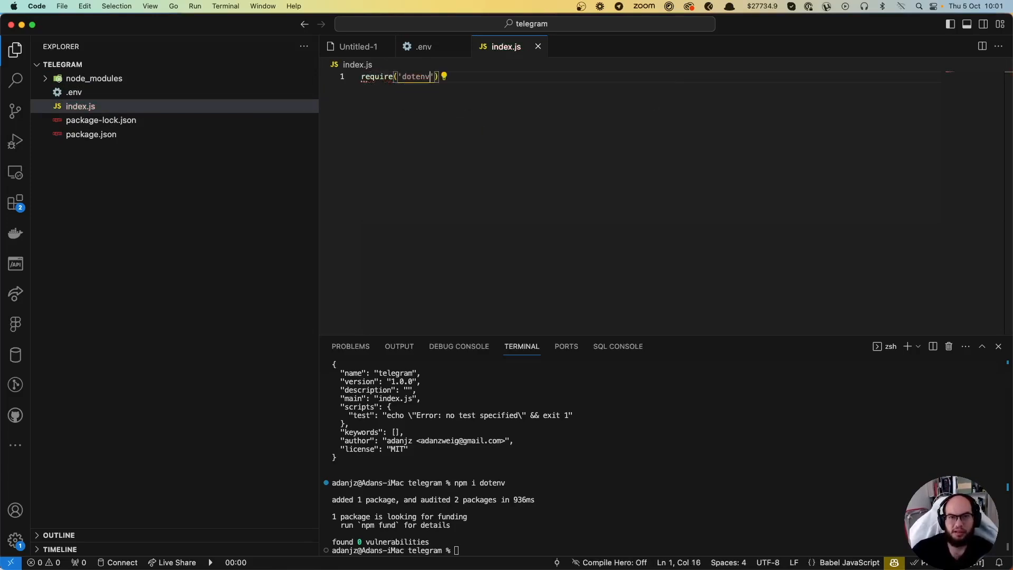
{"action": "type", "text": ".config();"}
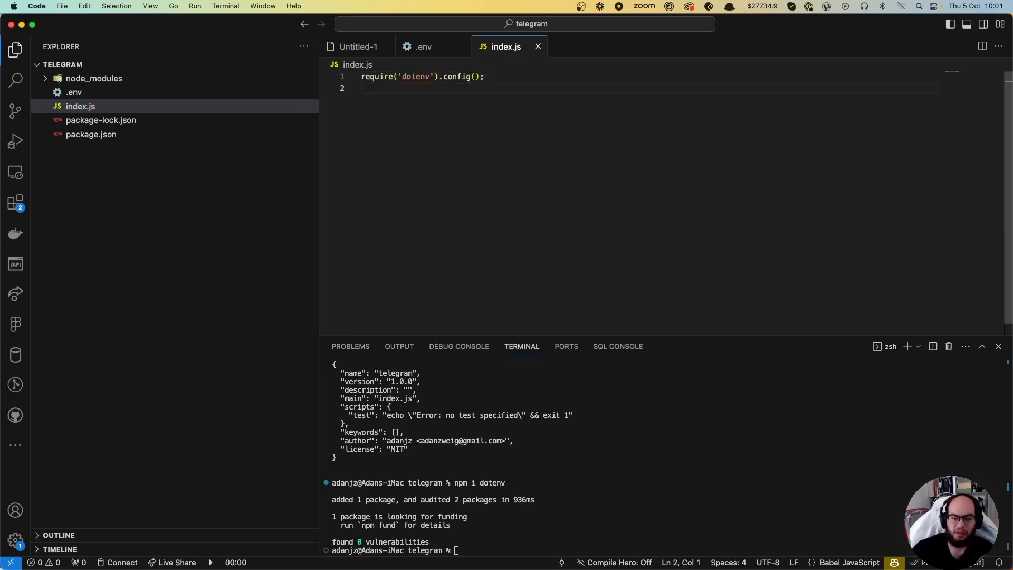
{"action": "type", "text": "async function send"}
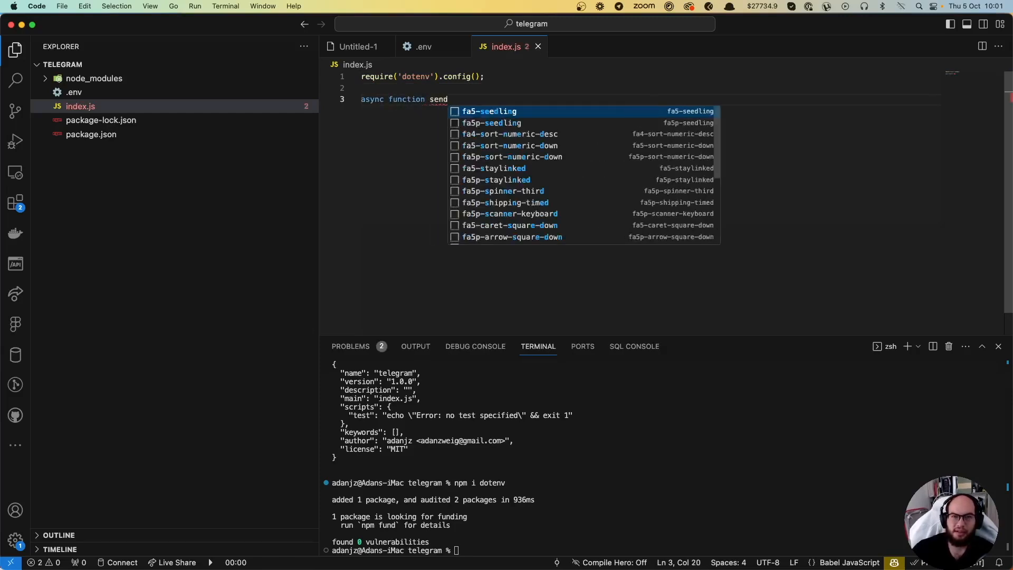
{"action": "type", "text": "Mess"}
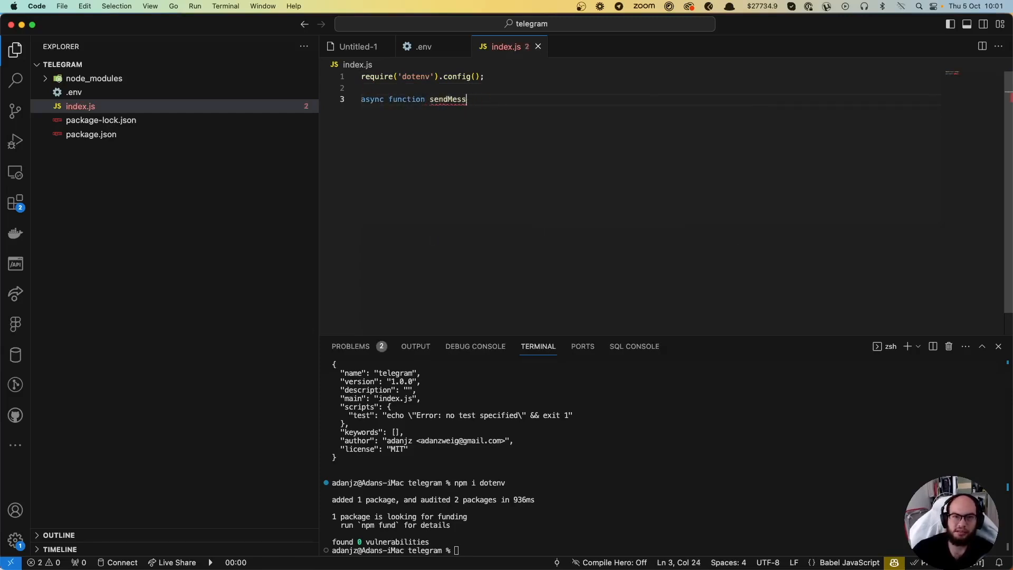
{"action": "type", "text": "elegramM"}
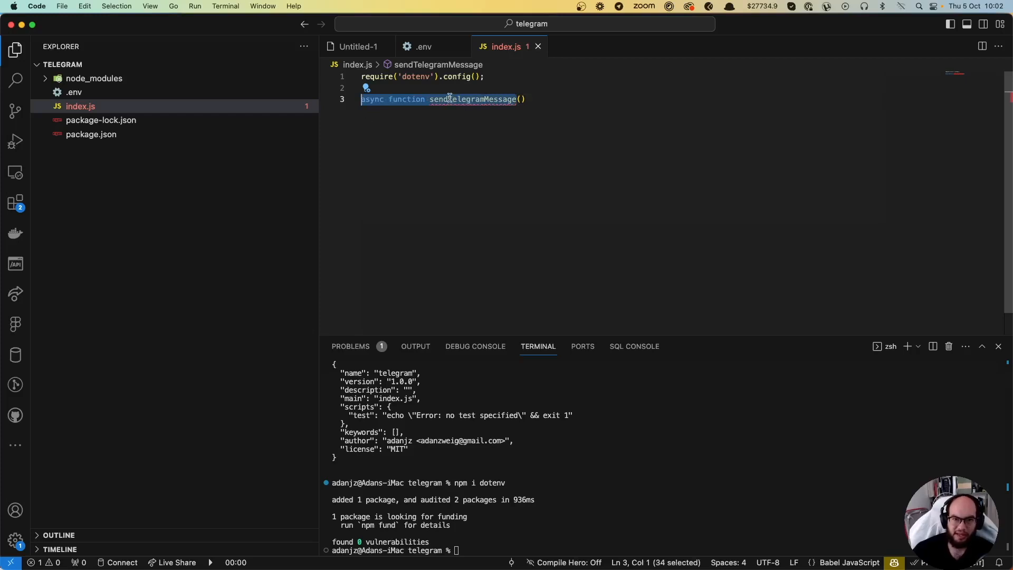
Give sendTelegramMessage the parameters token, channel, message and an empty body.
{"action": "left_click", "coordinate": [525, 99]}
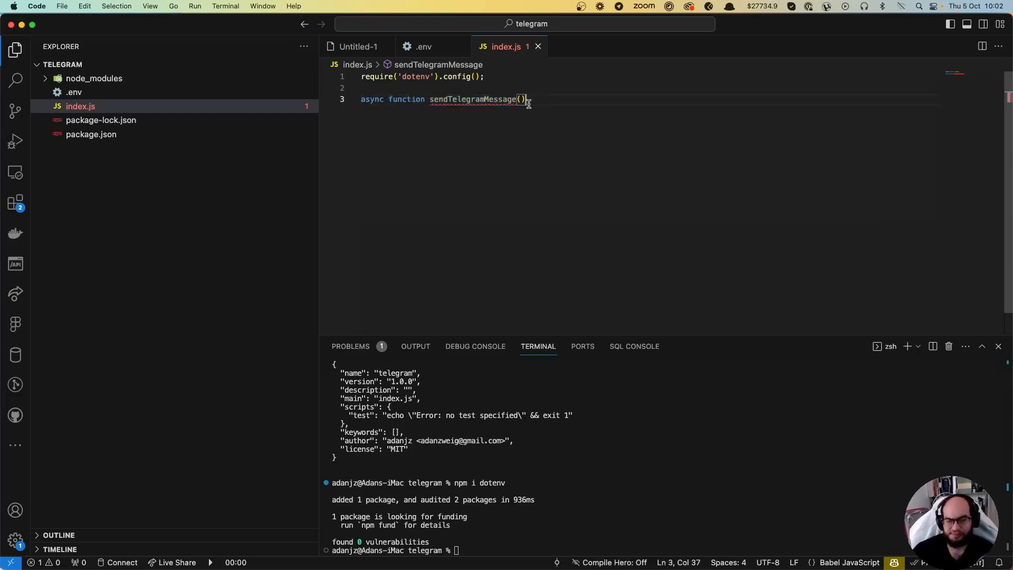
{"action": "type", "text": "{"}
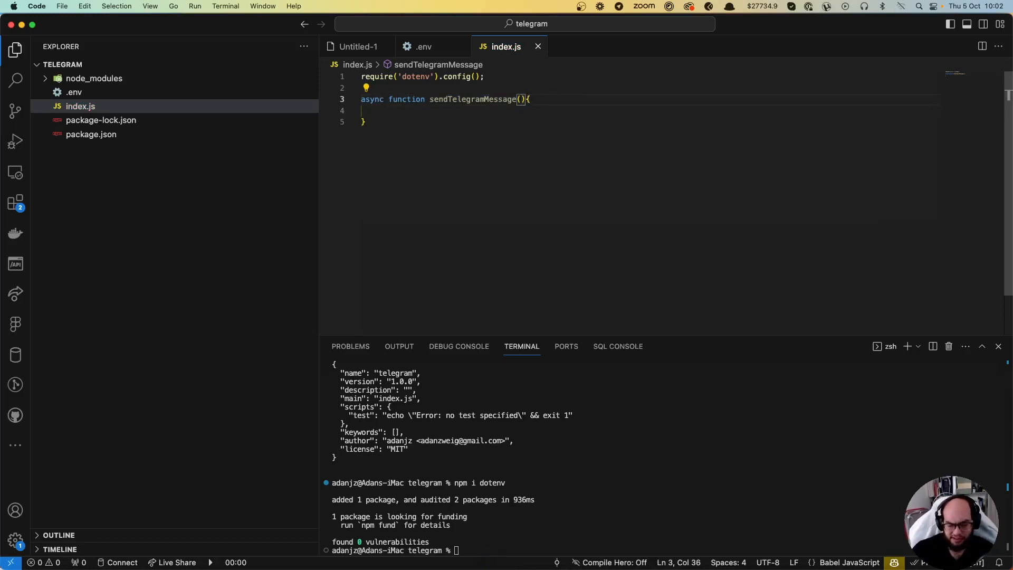
{"action": "type", "text": "message,"}
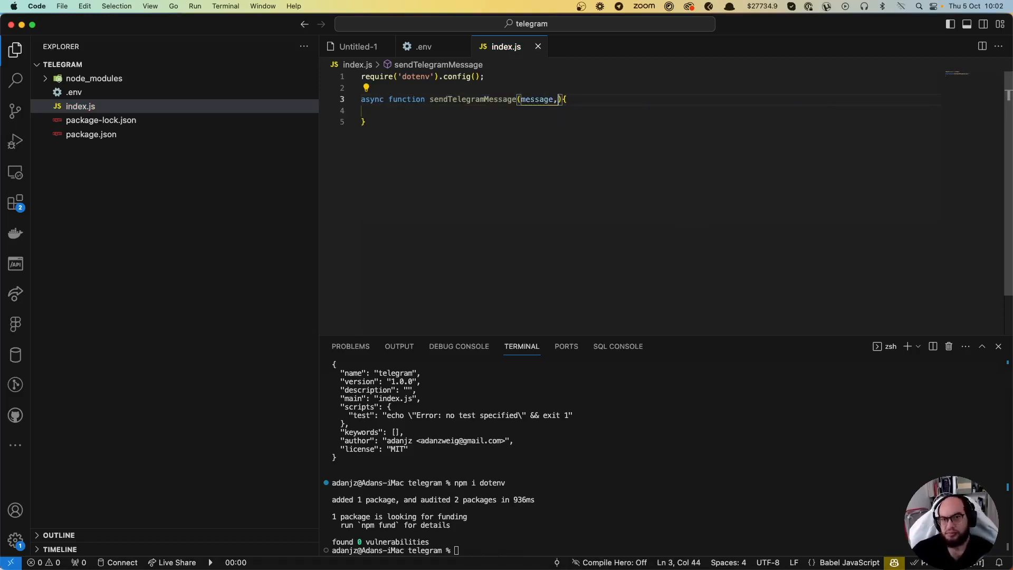
{"action": "key", "text": "Backspace"}
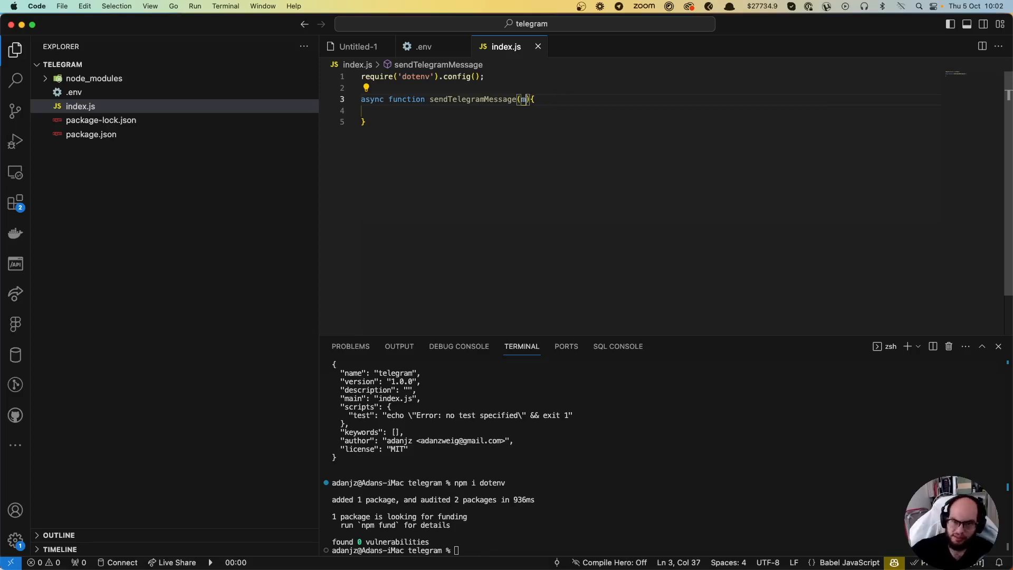
{"action": "type", "text": "tok"}
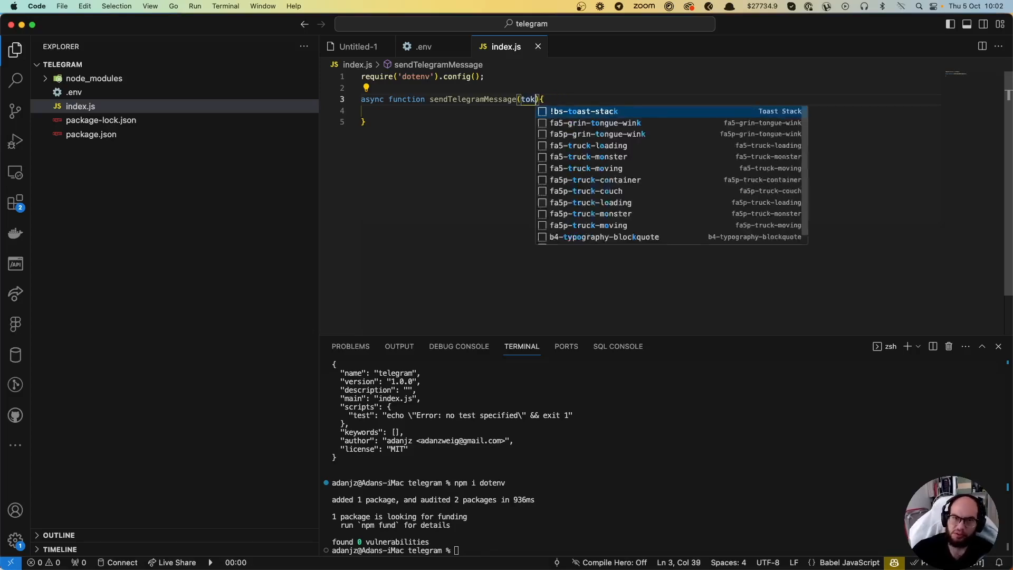
{"action": "type", "text": ",message,"}
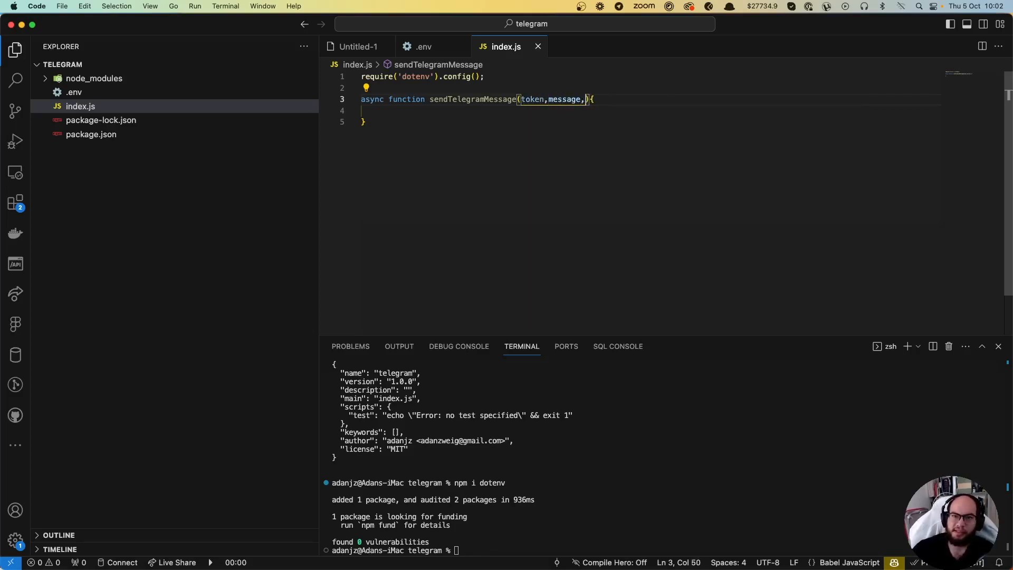
{"action": "type", "text": "c"}
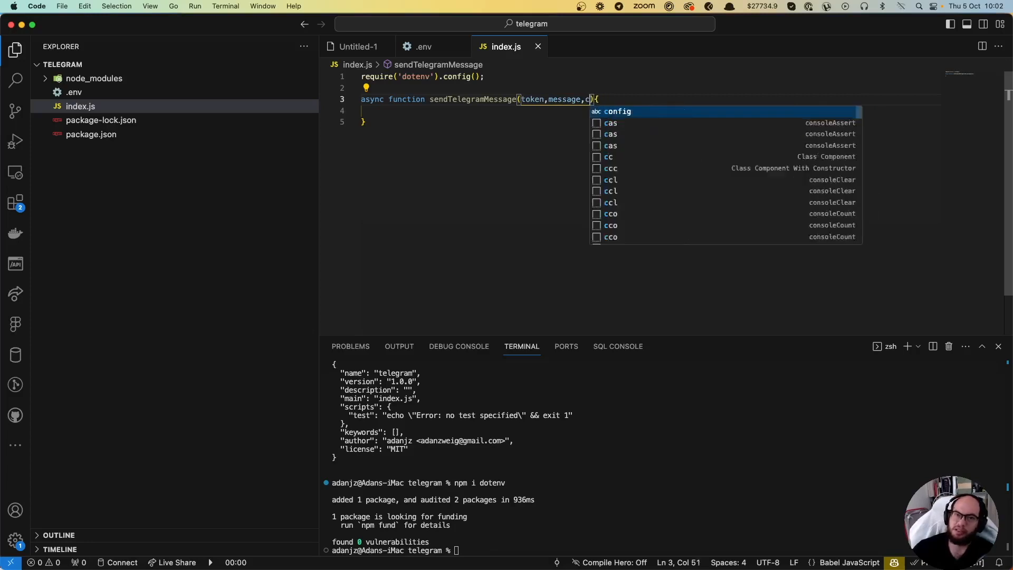
{"action": "type", "text": "hannel,"}
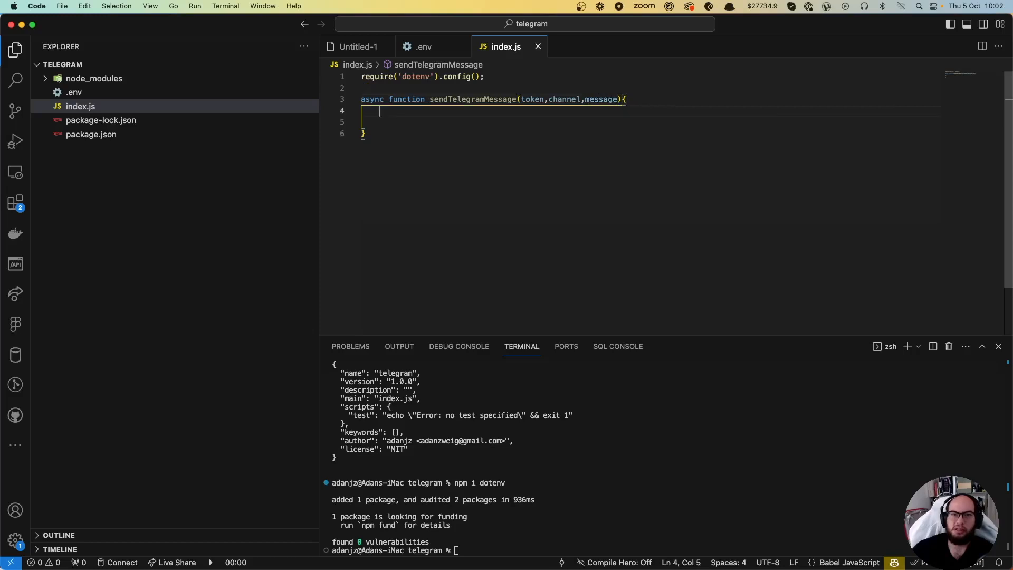
Add a try/catch block whose catch logs console.error('Error:', error).
{"action": "type", "text": "try{"}
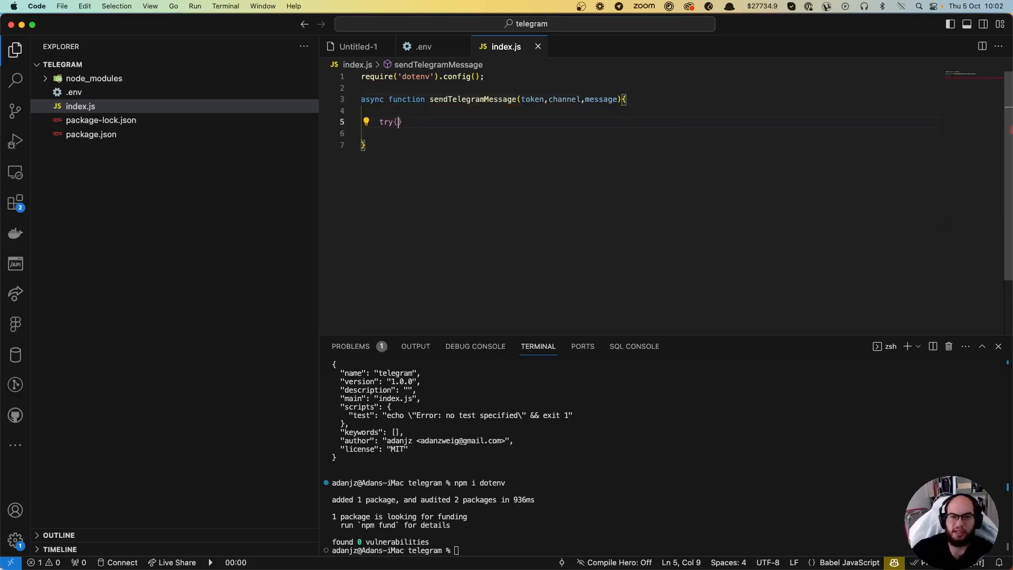
{"action": "type", "text": "}catch(){"}
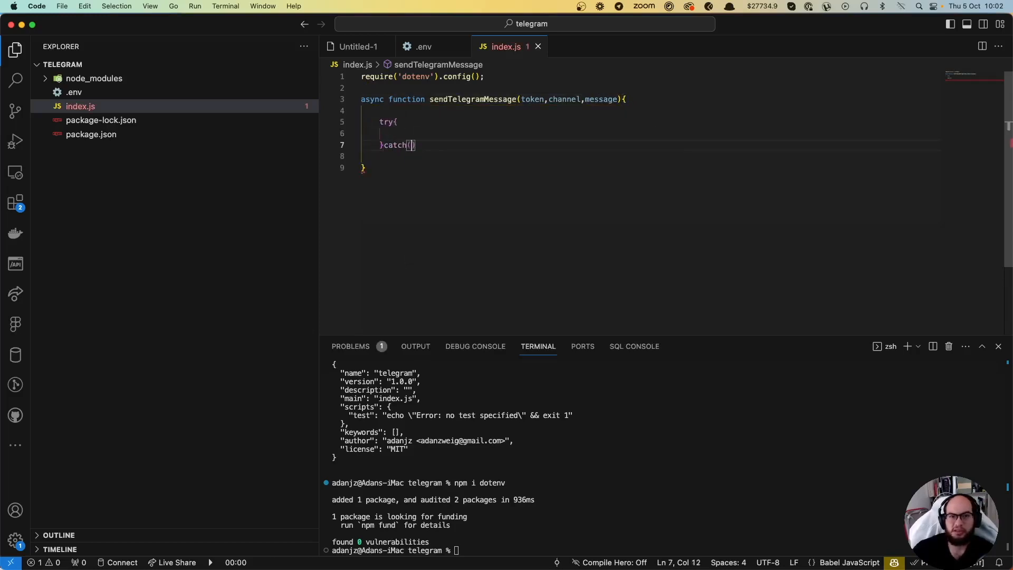
{"action": "type", "text": "error){"}
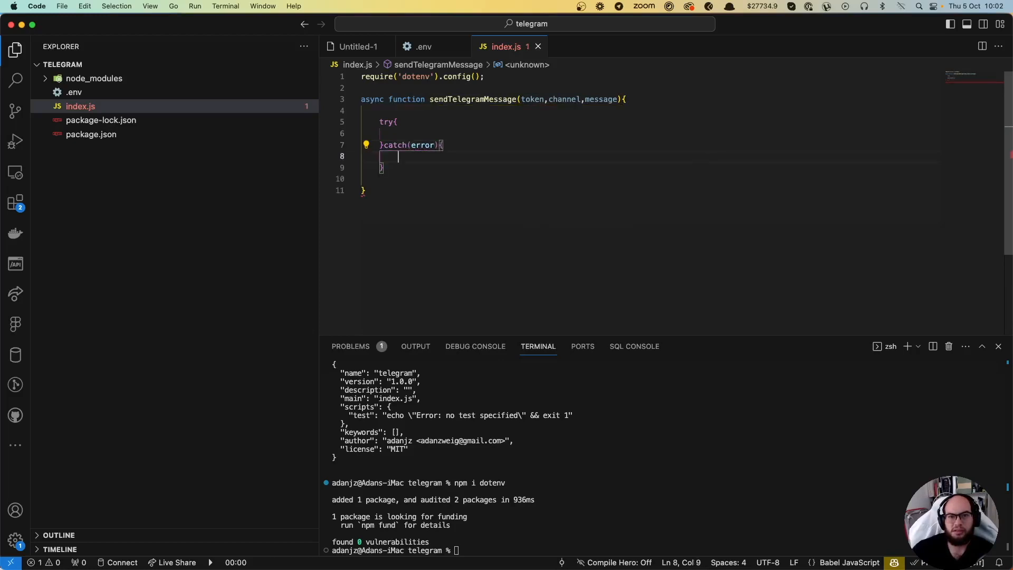
{"action": "type", "text": "console."}
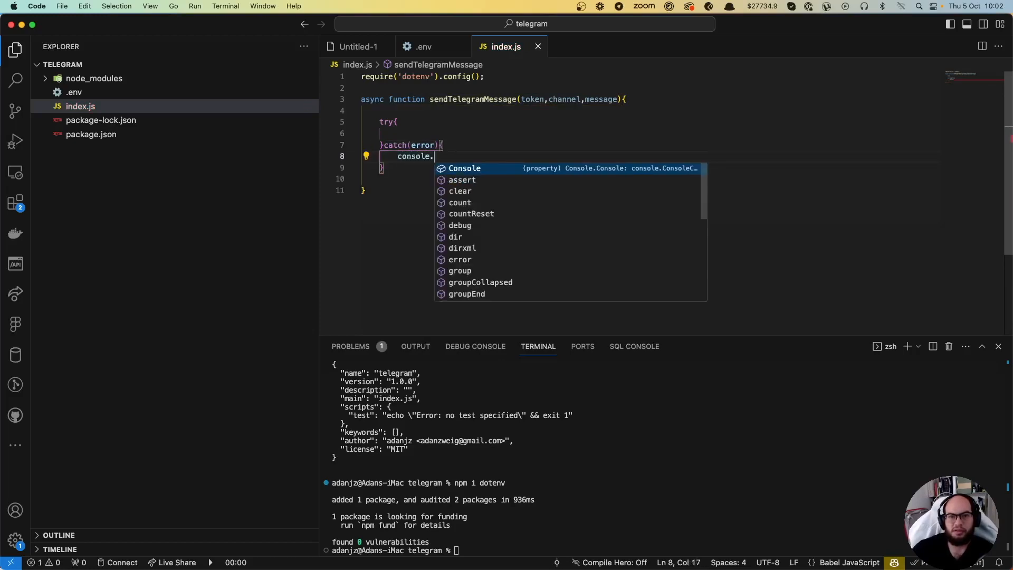
{"action": "type", "text": "error('Err')"}
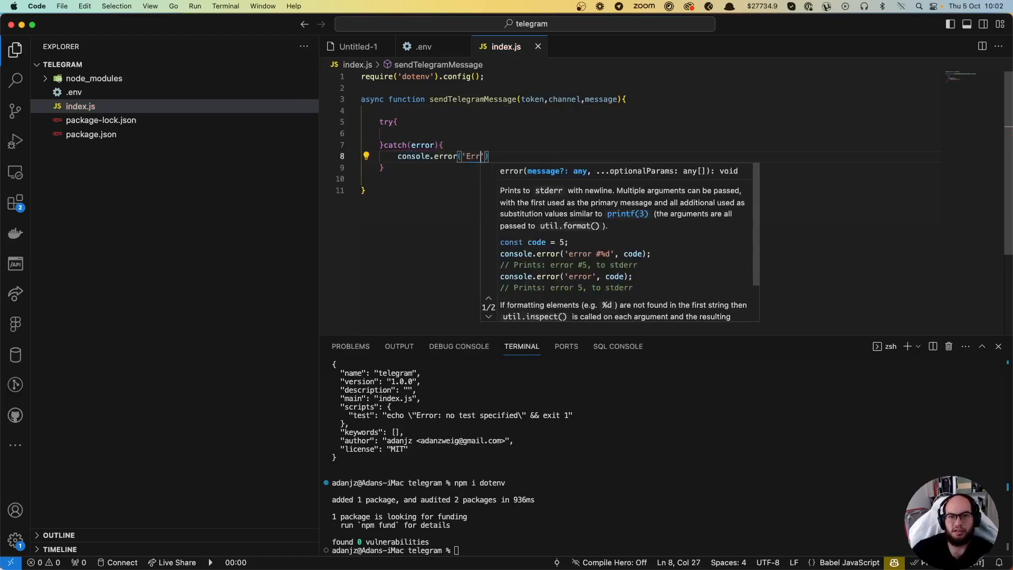
{"action": "type", "text": "or:',error"}
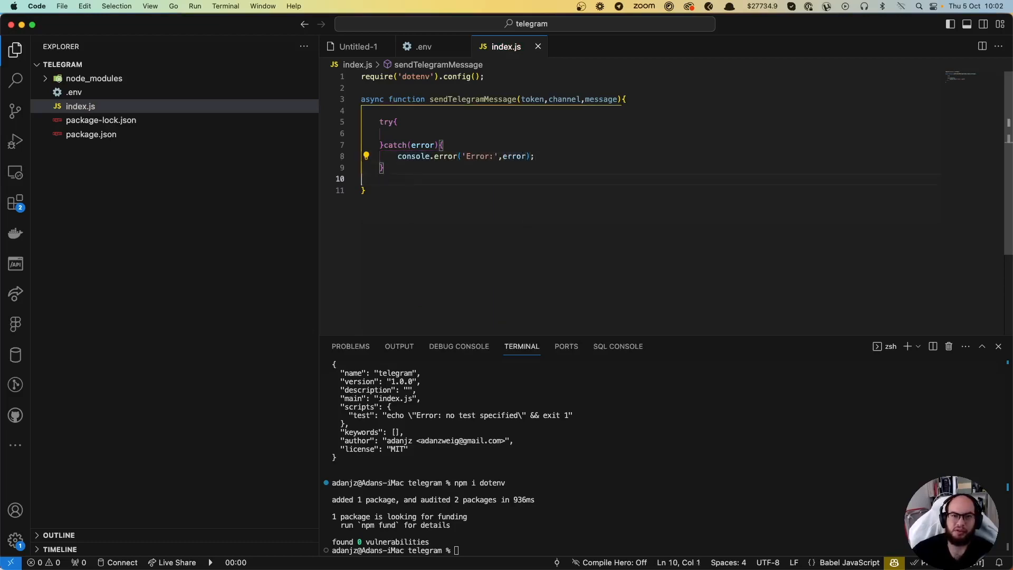
{"action": "left_click", "coordinate": [382, 167]}
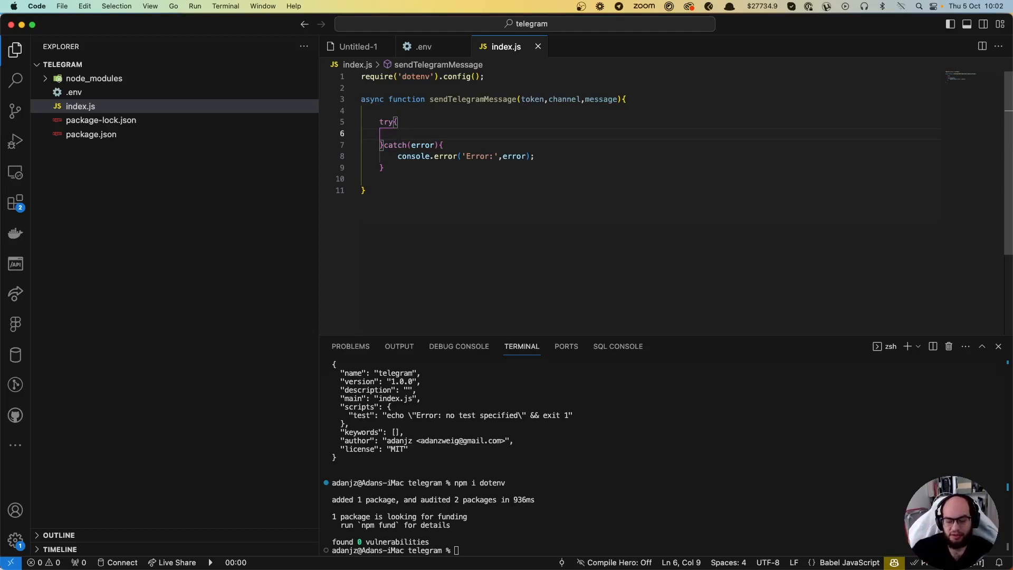
{"action": "type", "text": "const request ="}
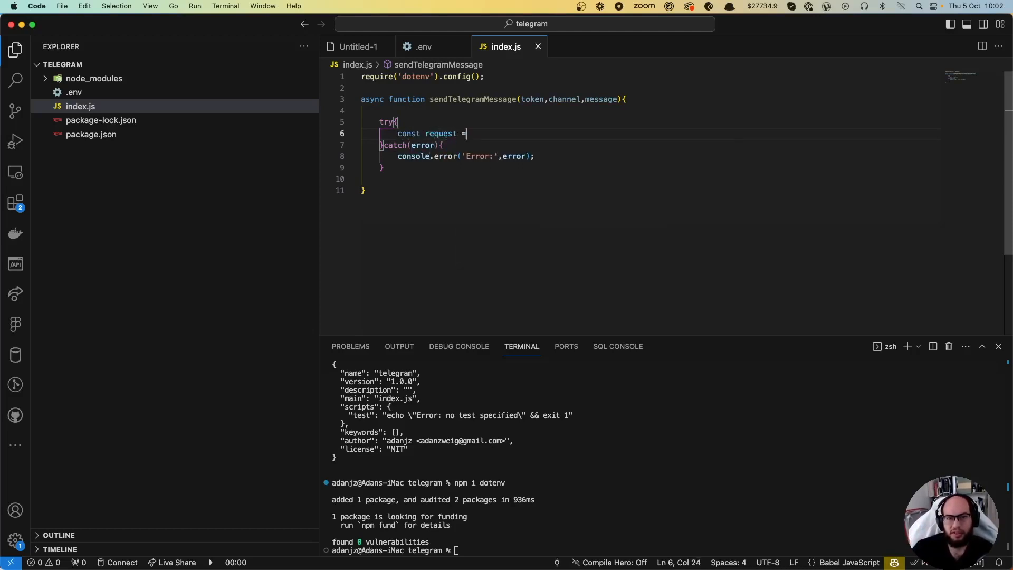
{"action": "type", "text": "await fetch('"}
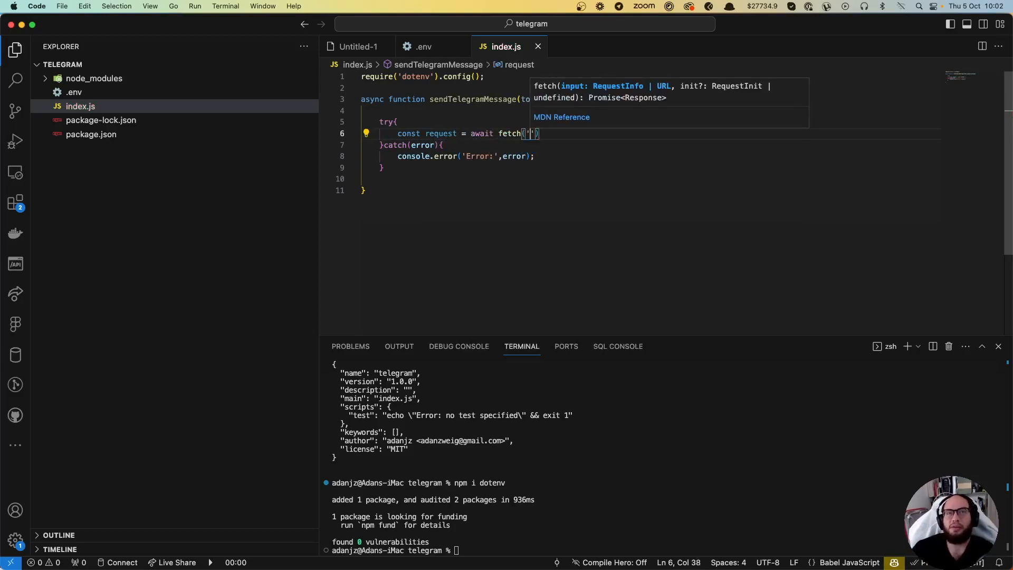
{"action": "type", "text": "https://api.telegram.org/`"}
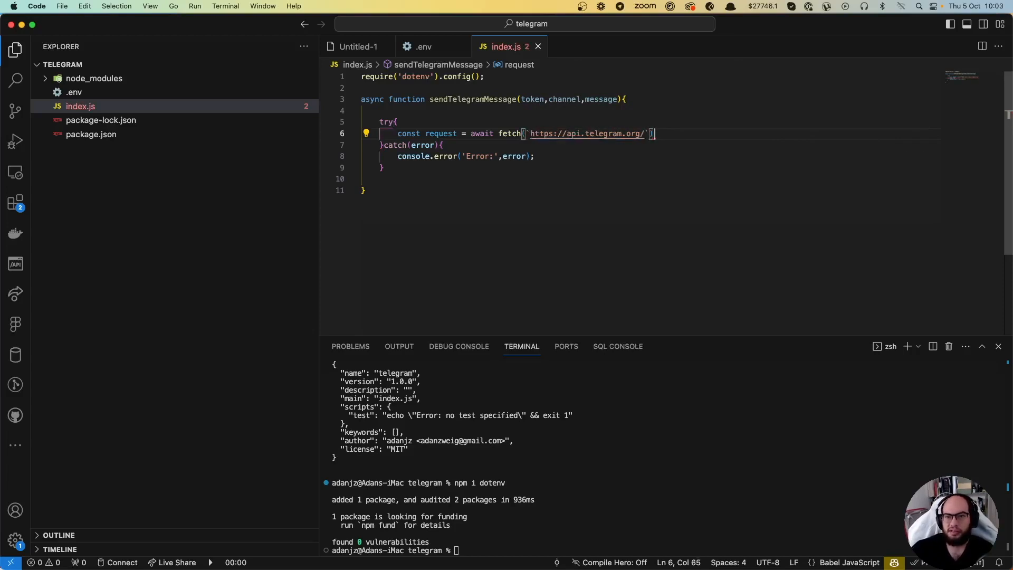
{"action": "type", "text": "${token}/"}
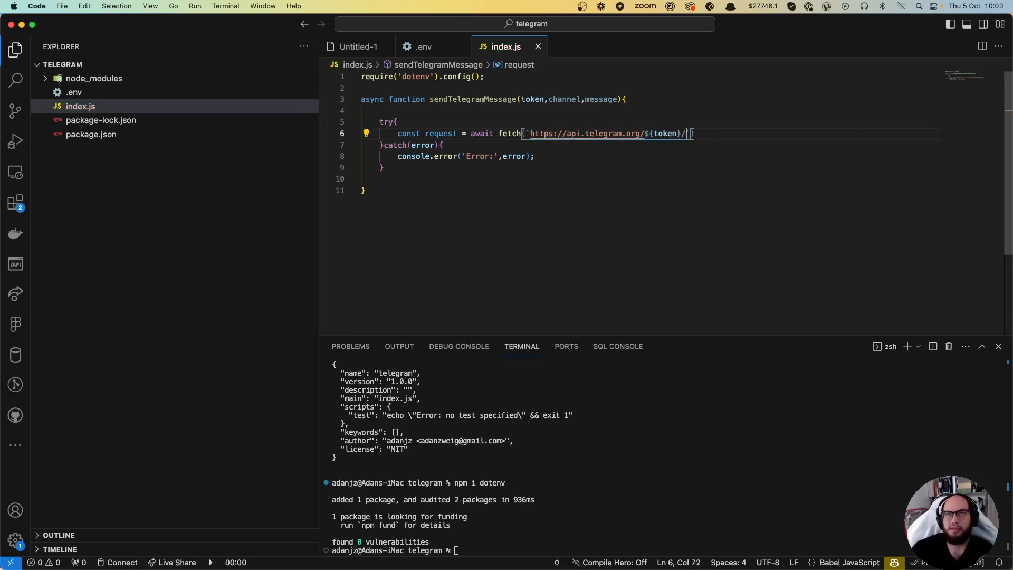
{"action": "type", "text": "sendMessage>"}
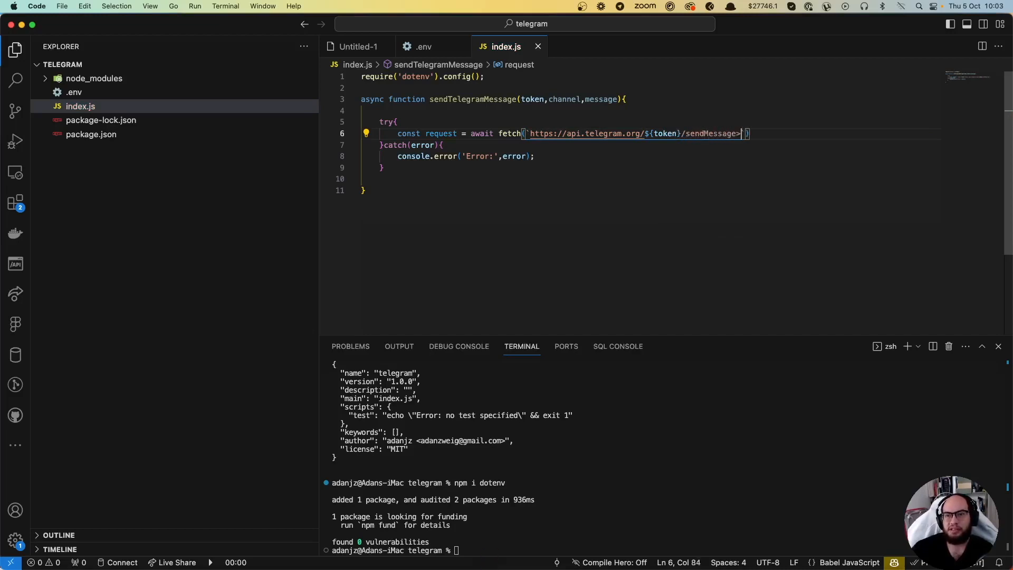
Append the query string ?chat_id=${channel}&text=${message} to the fetch URL.
{"action": "type", "text": "?chat"}
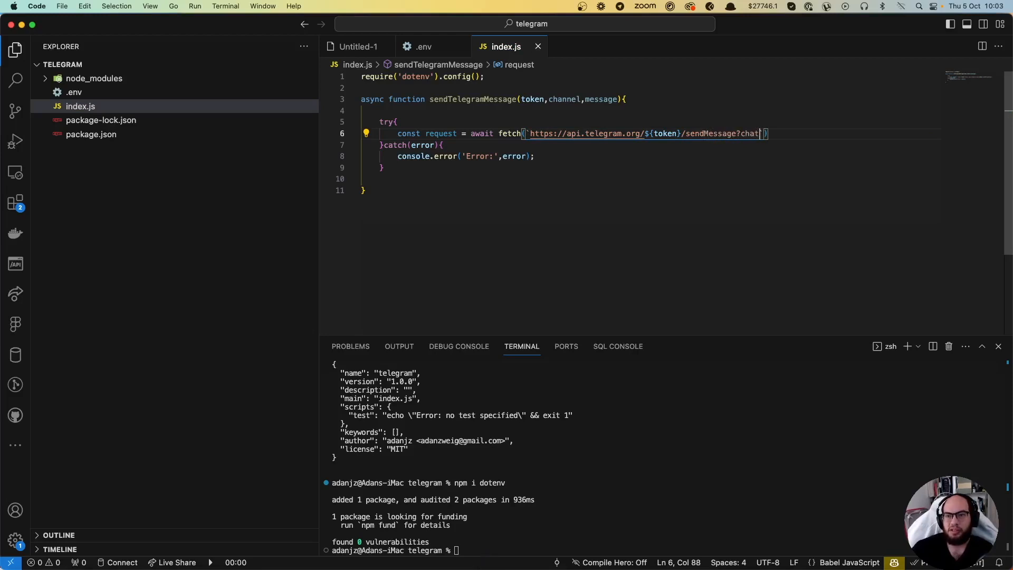
{"action": "type", "text": "_id="}
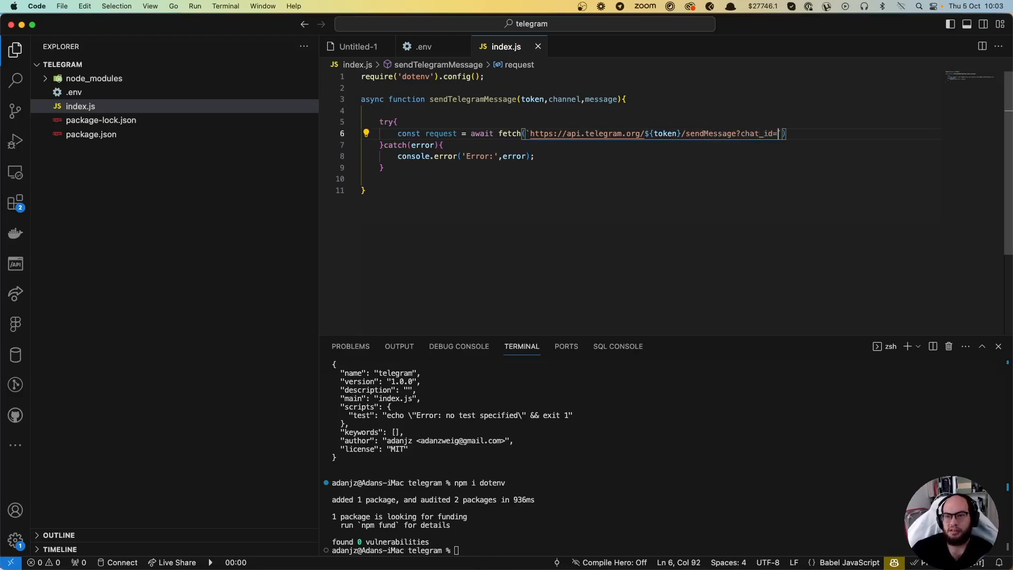
{"action": "type", "text": "${}"}
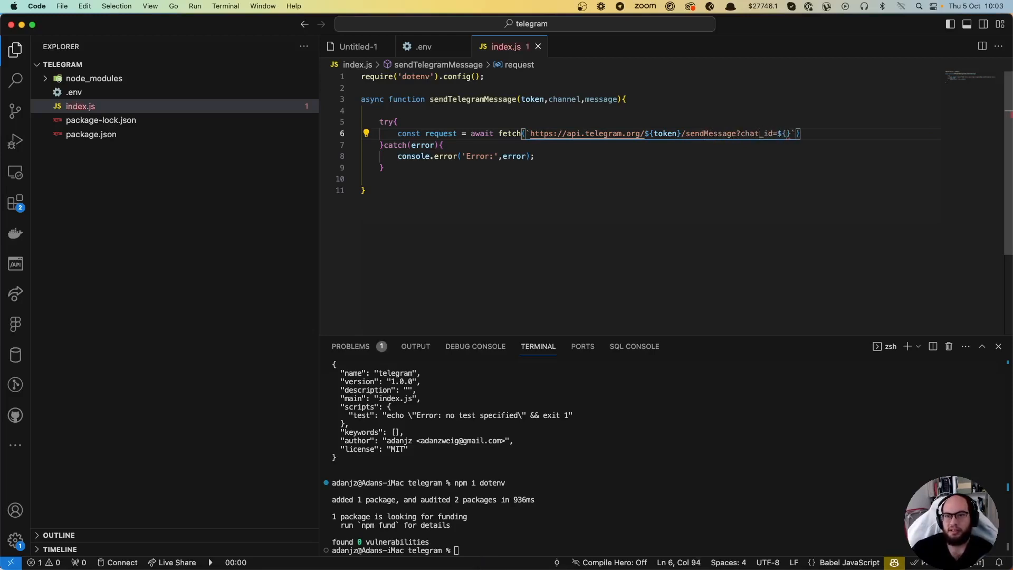
{"action": "type", "text": "channel}."}
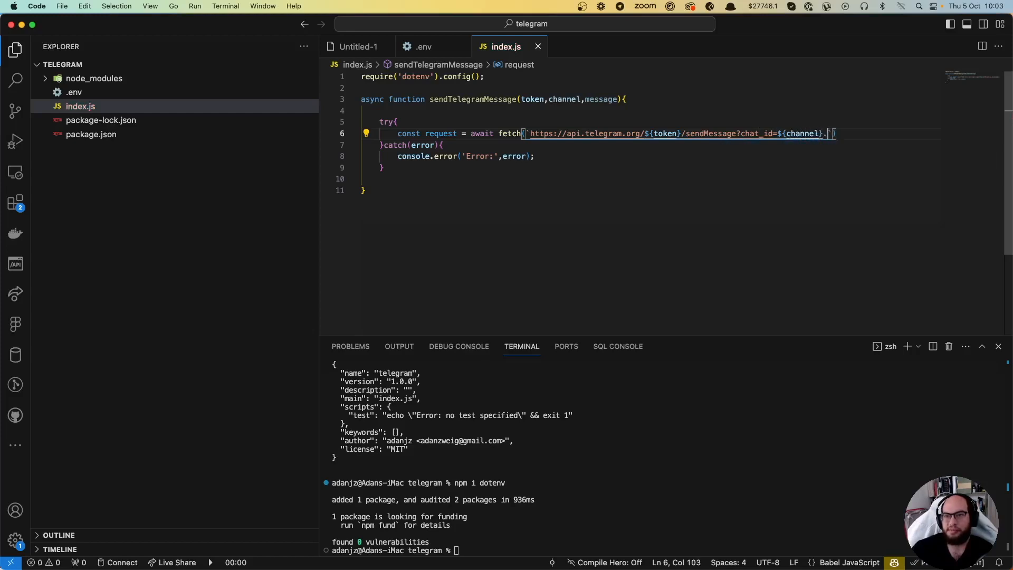
{"action": "type", "text": "&text=${"}
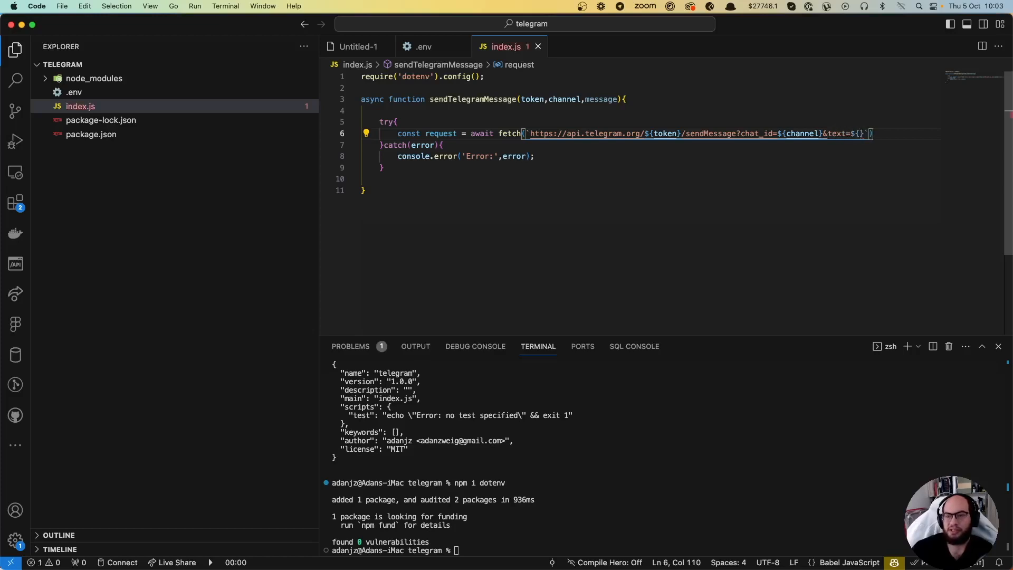
{"action": "type", "text": "message"}
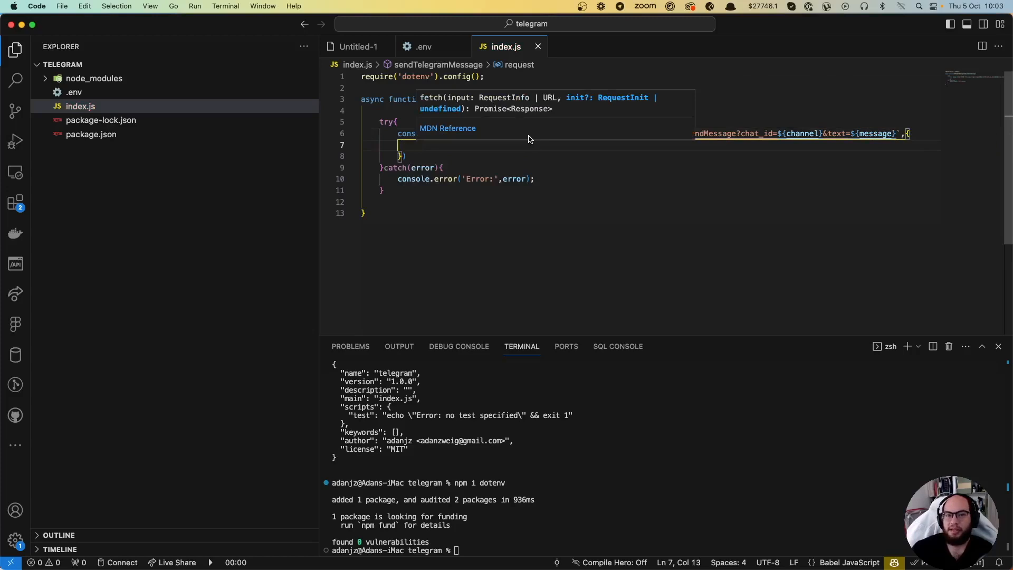
Add fetch options method 'GET' and redirect 'follow', then begin the response constant.
{"action": "type", "text": "method:"}
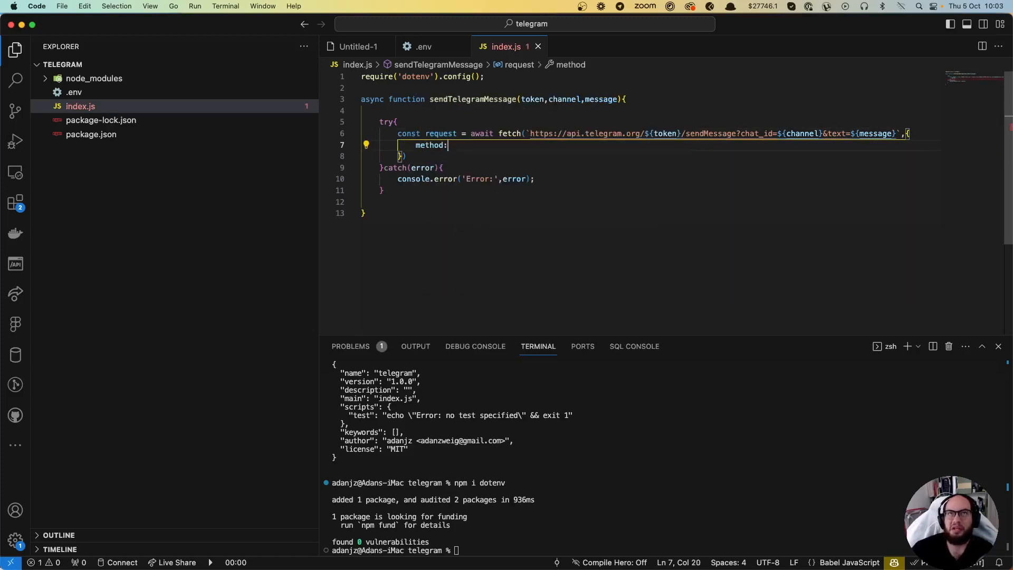
{"action": "type", "text": "'GET'"}
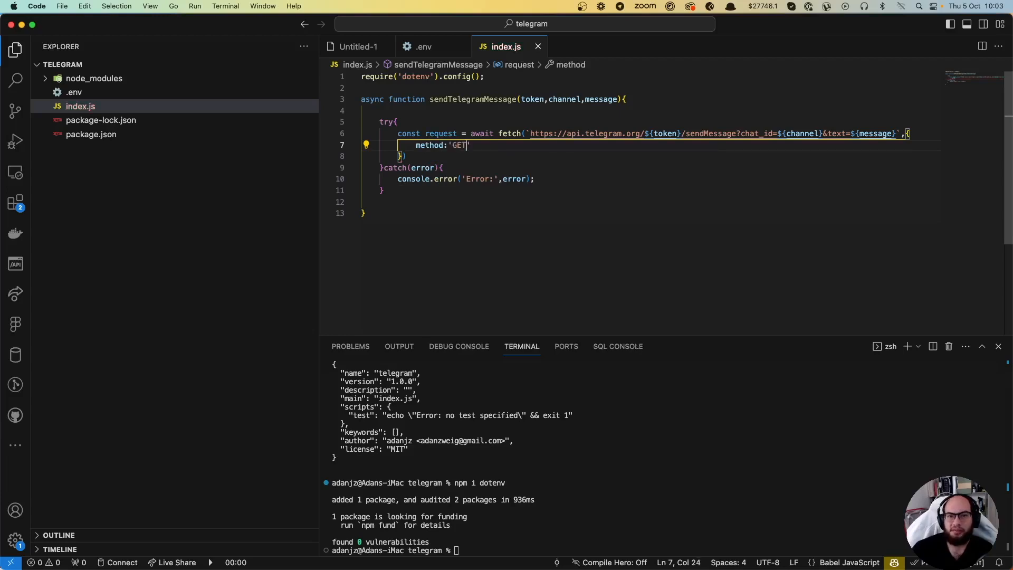
{"action": "key", "text": "Enter"}
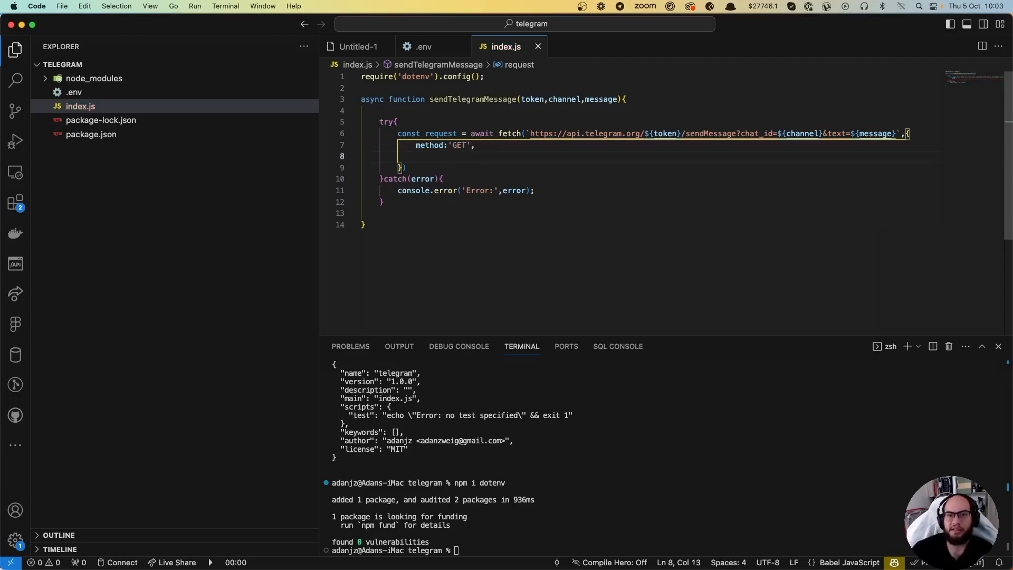
{"action": "type", "text": "redirect:'follow"}
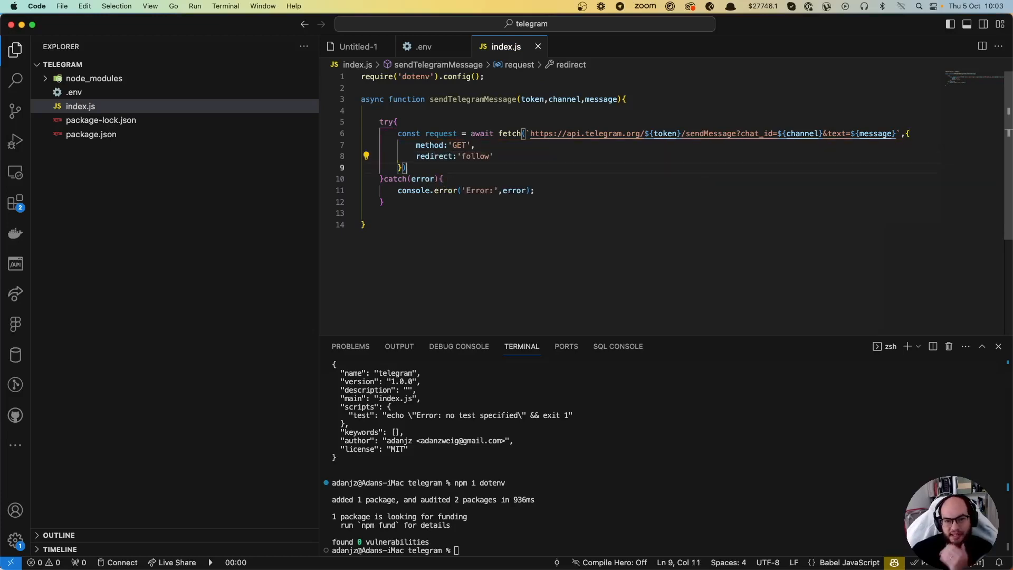
{"action": "type", "text": "const response ="}
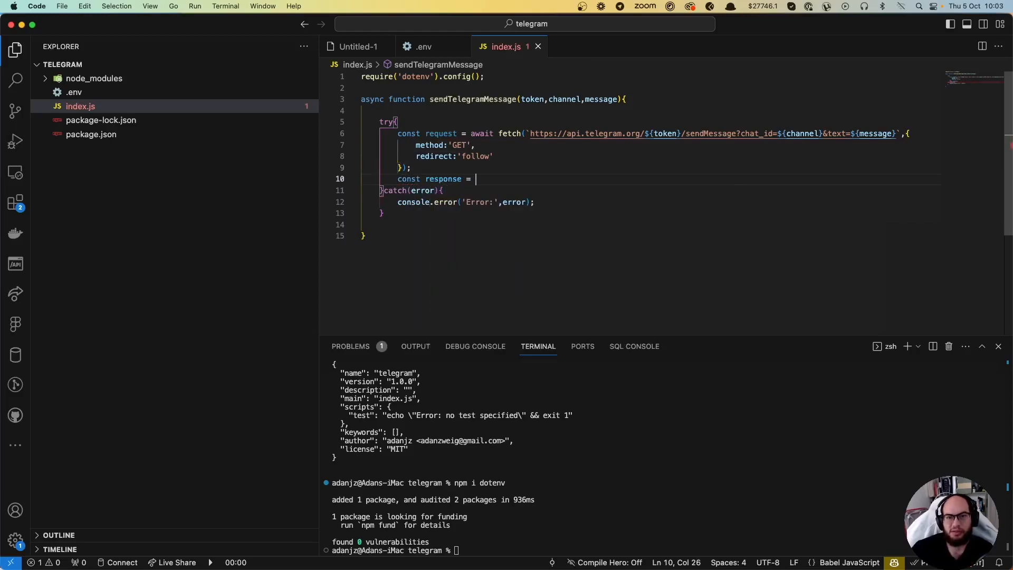
Set response to await request.json() and return it from the function.
{"action": "type", "text": "await request"}
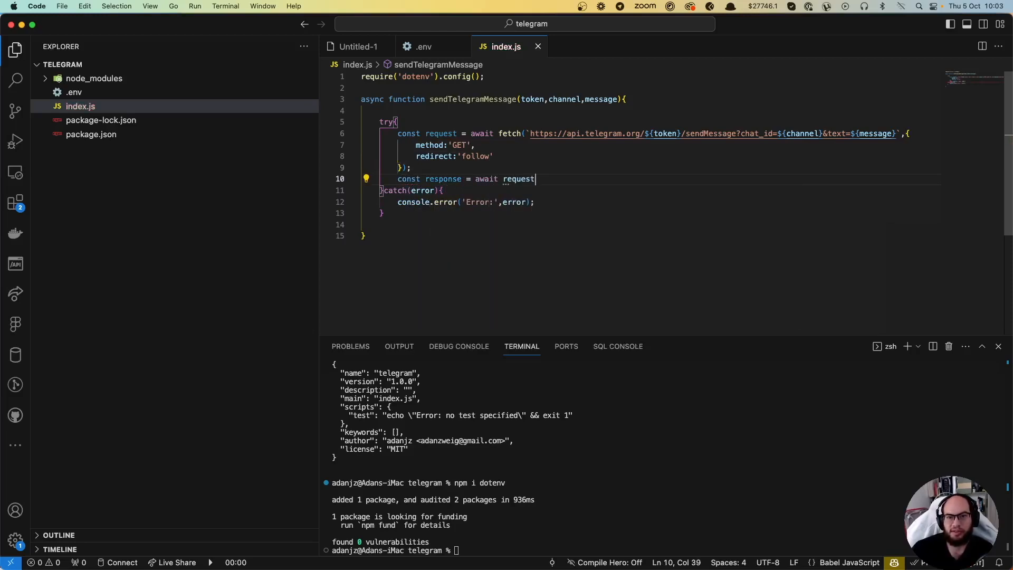
{"action": "type", "text": ".json();"}
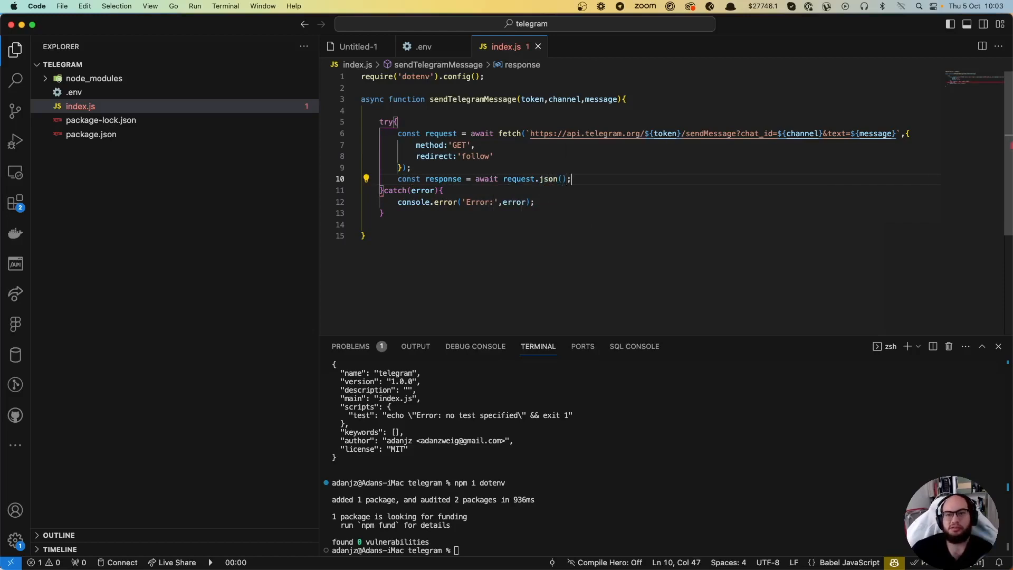
{"action": "type", "text": "return ren"}
{"action": "type", "text": "(a"}
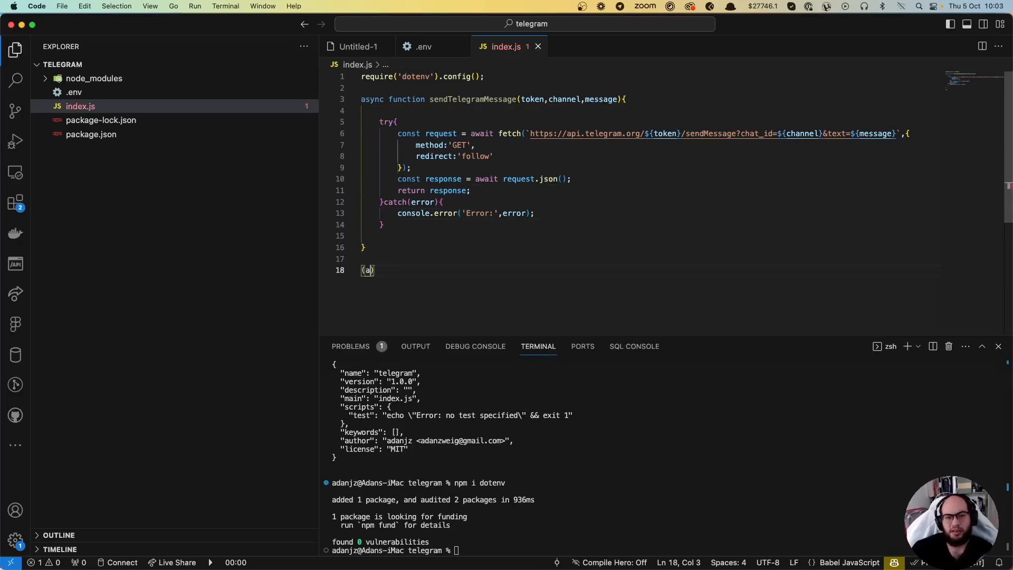
Write an async IIFE calling sendTelegramMessage(process.env.TOKEN, process.env.CHANNEL), checking names in .env.
{"action": "type", "text": "sync()=>)"}
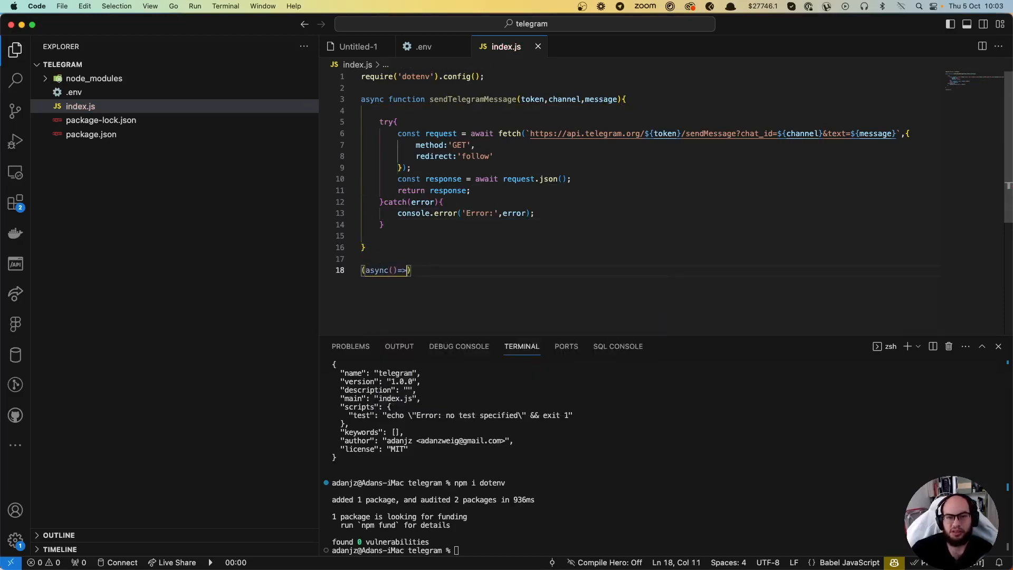
{"action": "type", "text": "{"}
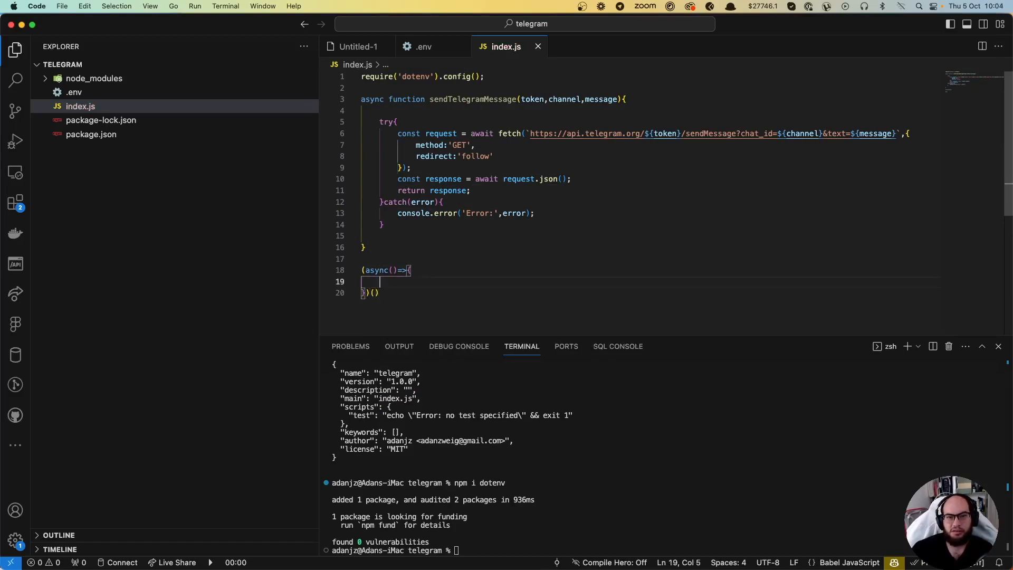
{"action": "type", "text": "sendTelegramMessage("}
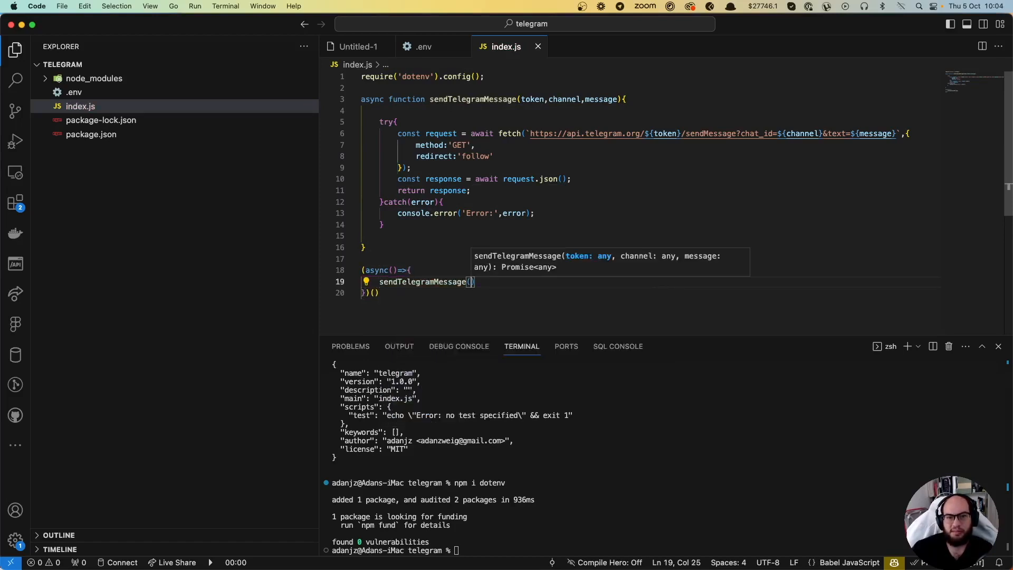
{"action": "type", "text": "prod"}
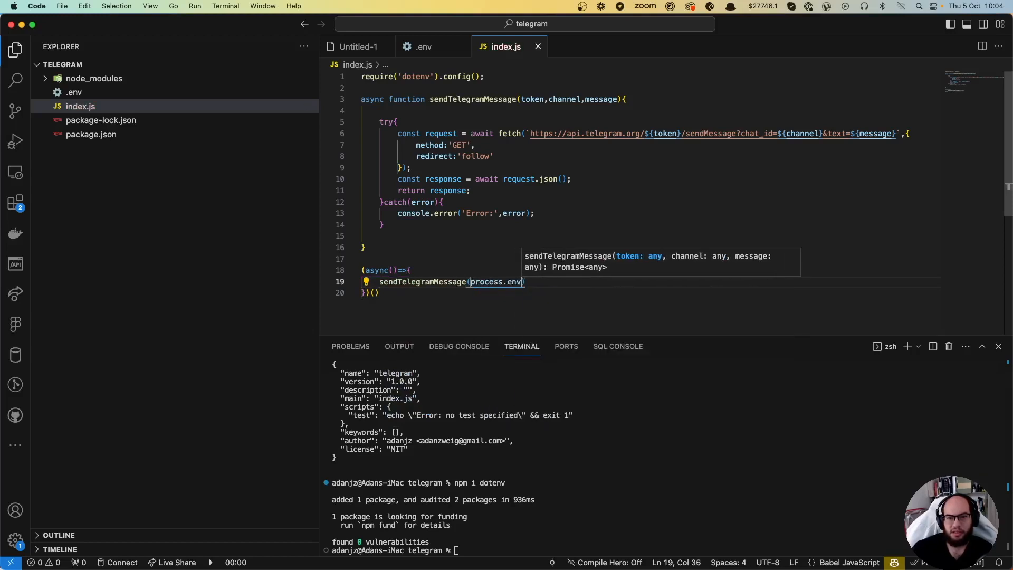
{"action": "type", "text": ".TOKEN,"}
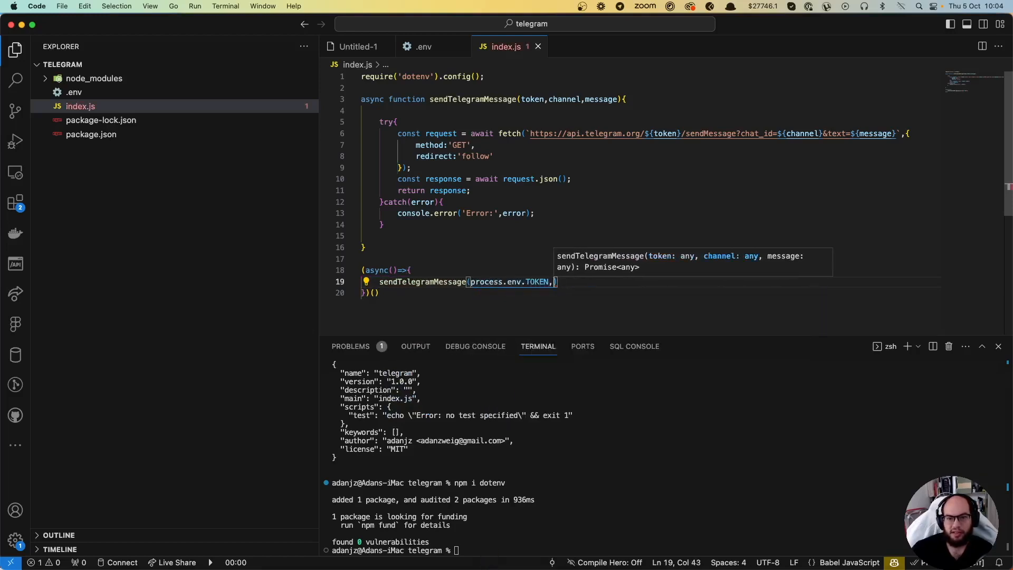
{"action": "type", "text": "process.env.CHANNEL"}
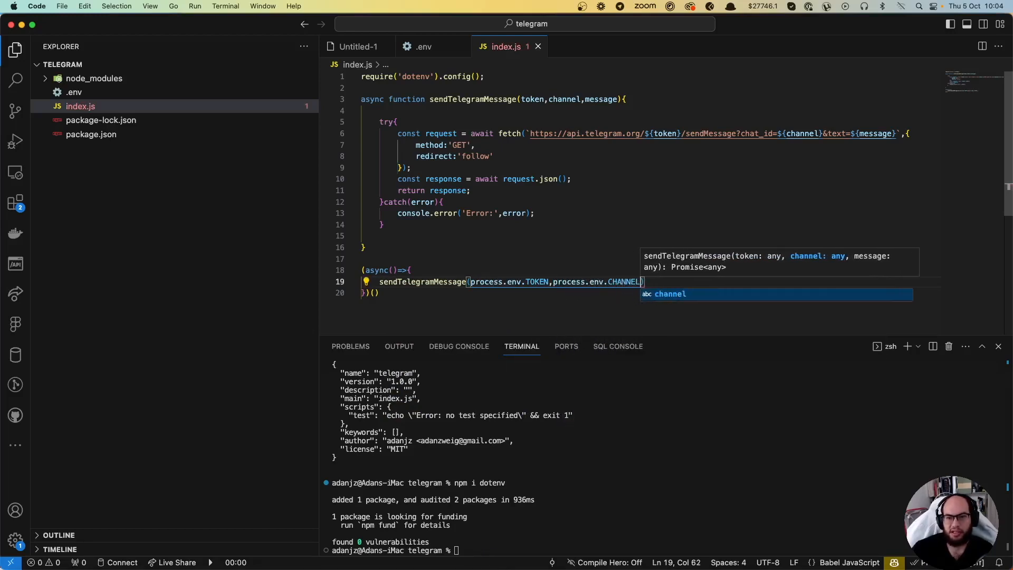
{"action": "left_click", "coordinate": [424, 46]}
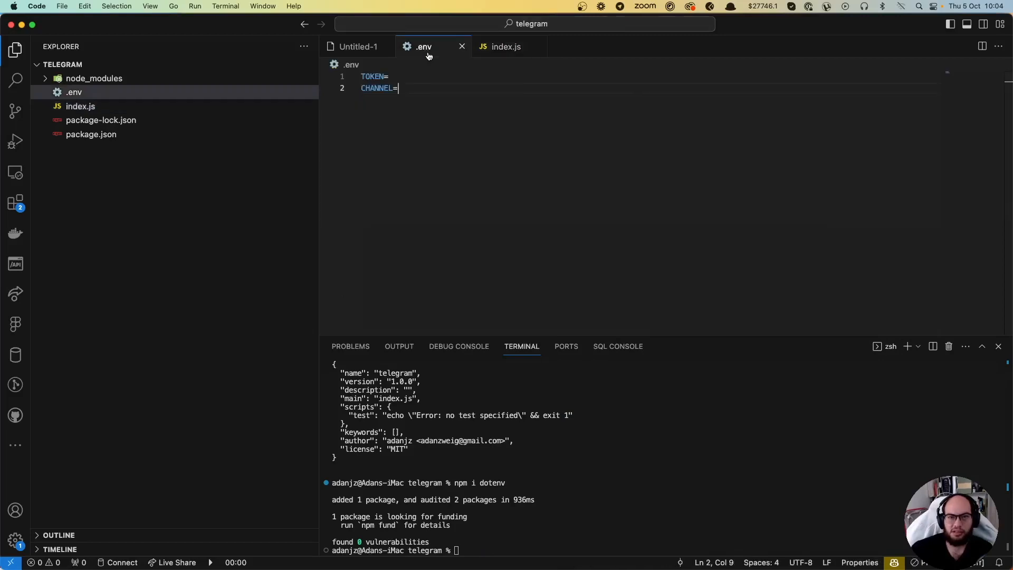
{"action": "left_click", "coordinate": [505, 45]}
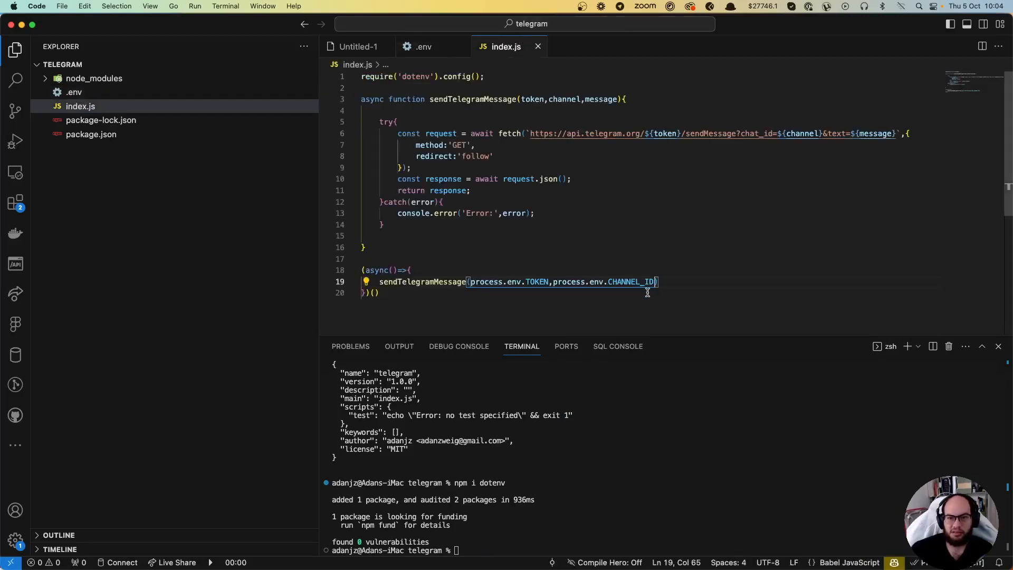
{"action": "type", "text": ","}
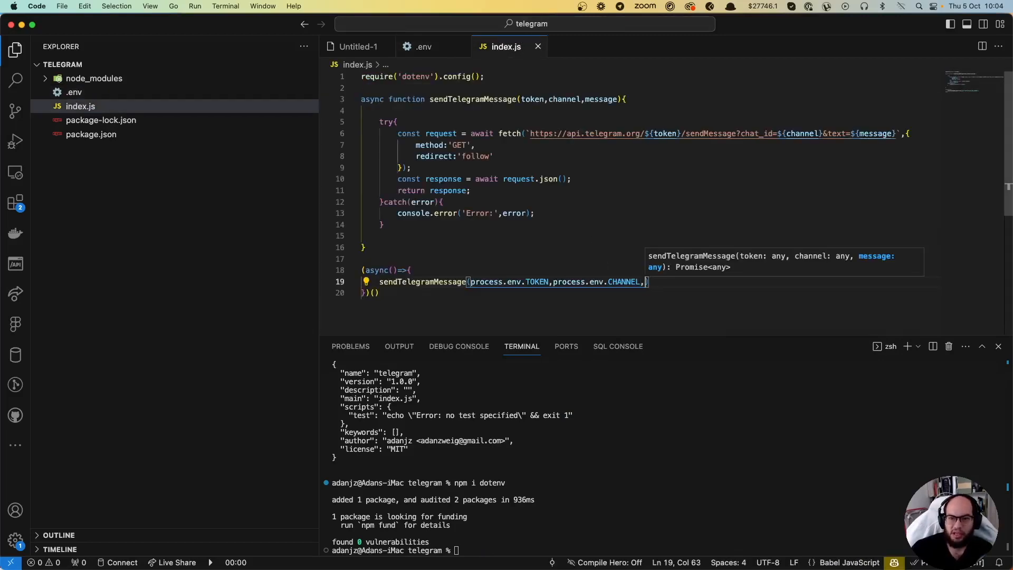
{"action": "type", "text": "'"}
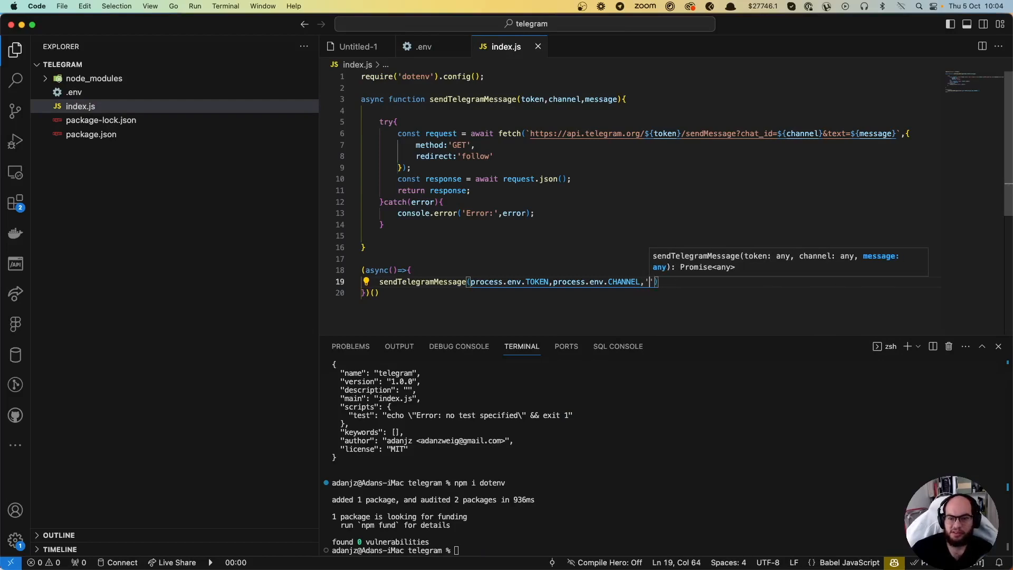
{"action": "type", "text": "This is a test message"}
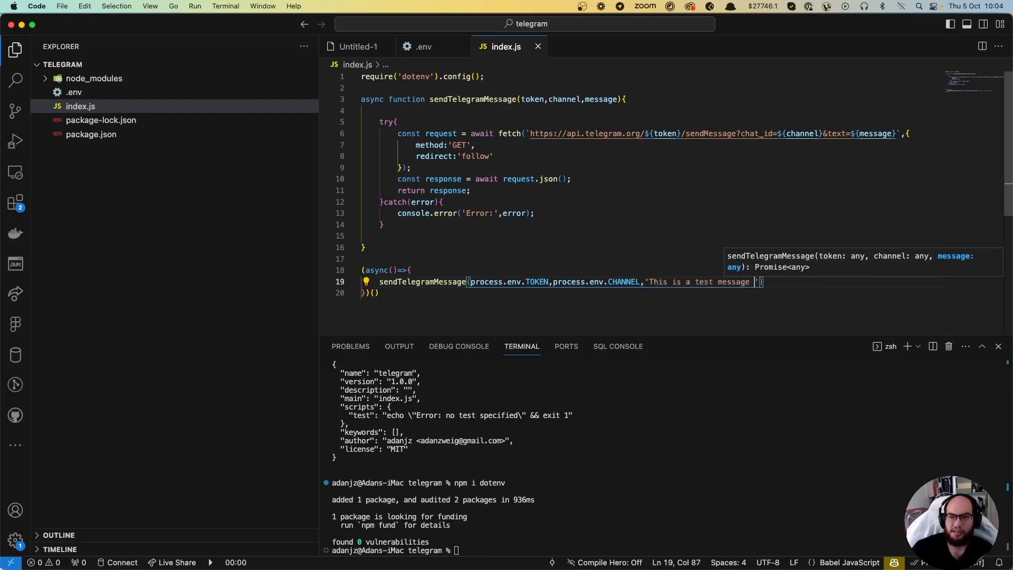
{"action": "type", "text": "with @co"}
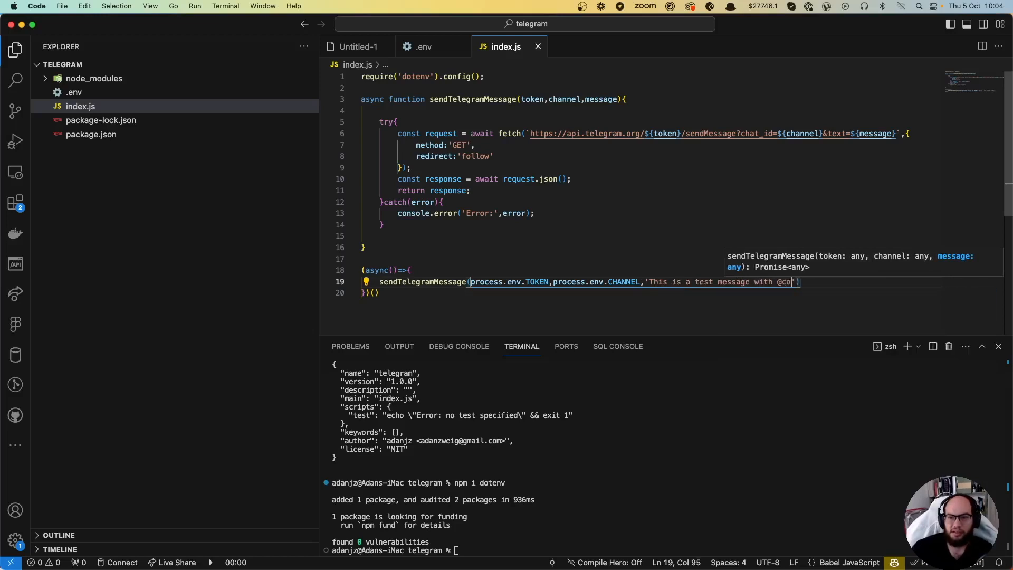
{"action": "type", "text": "dingWithAdo"}
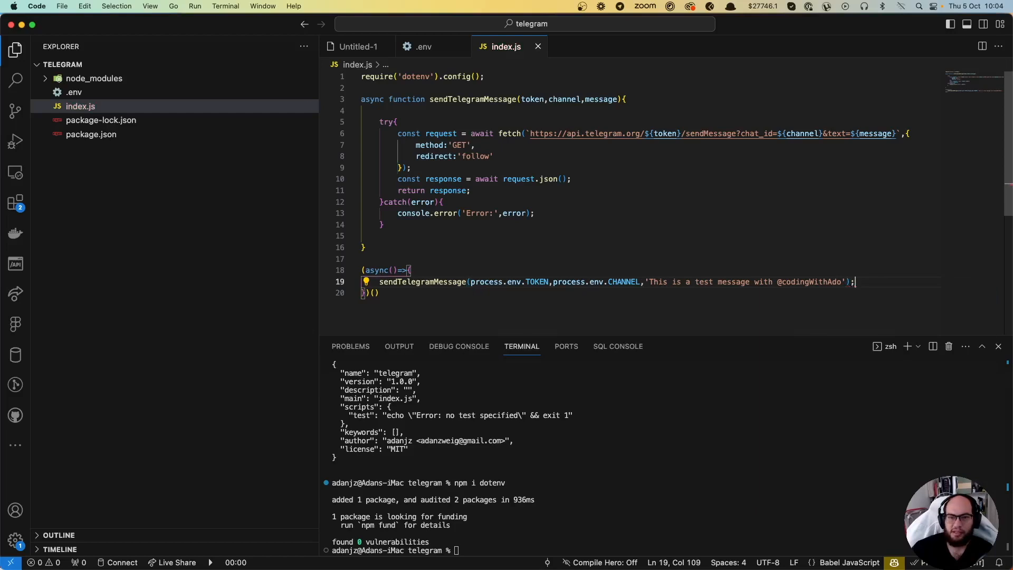
{"action": "left_click", "coordinate": [423, 45]}
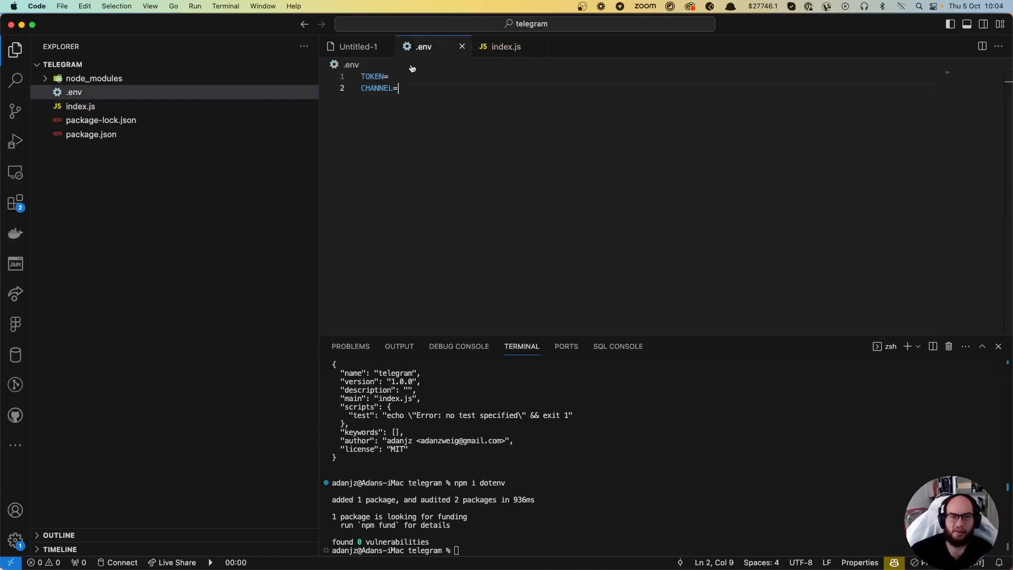
{"action": "mouse_move", "coordinate": [411, 68]}
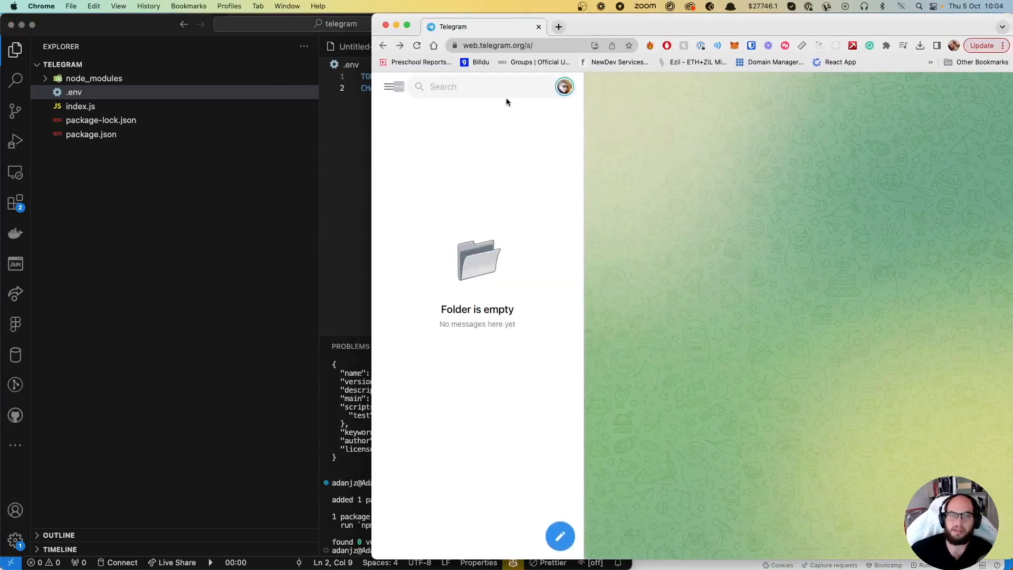
Activate the Telegram Web search field to look up a chat.
{"action": "left_click", "coordinate": [478, 86]}
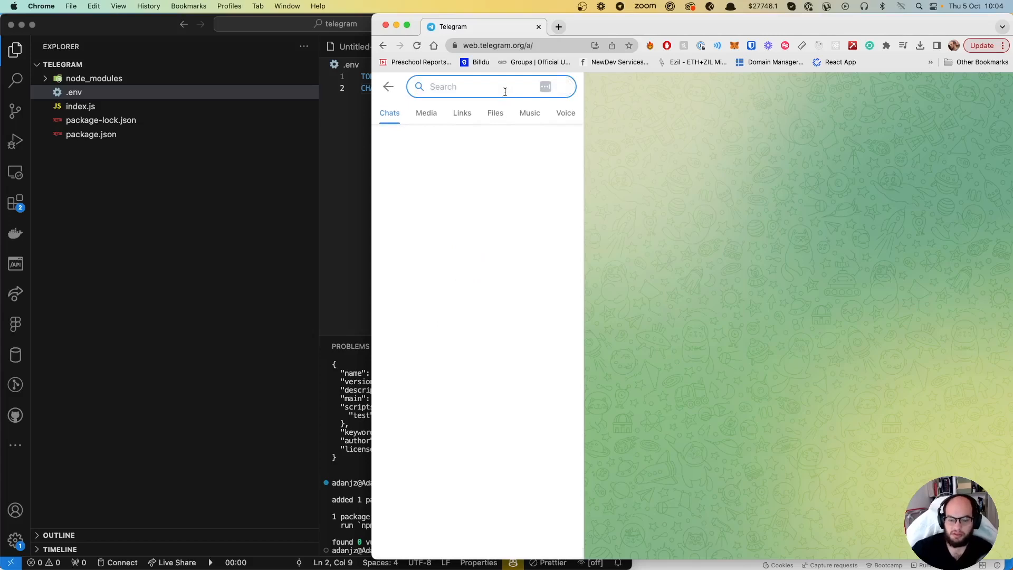
Find BotFather, start the chat, send /newbot and the display name codingwithado.
{"action": "type", "text": "botfather"}
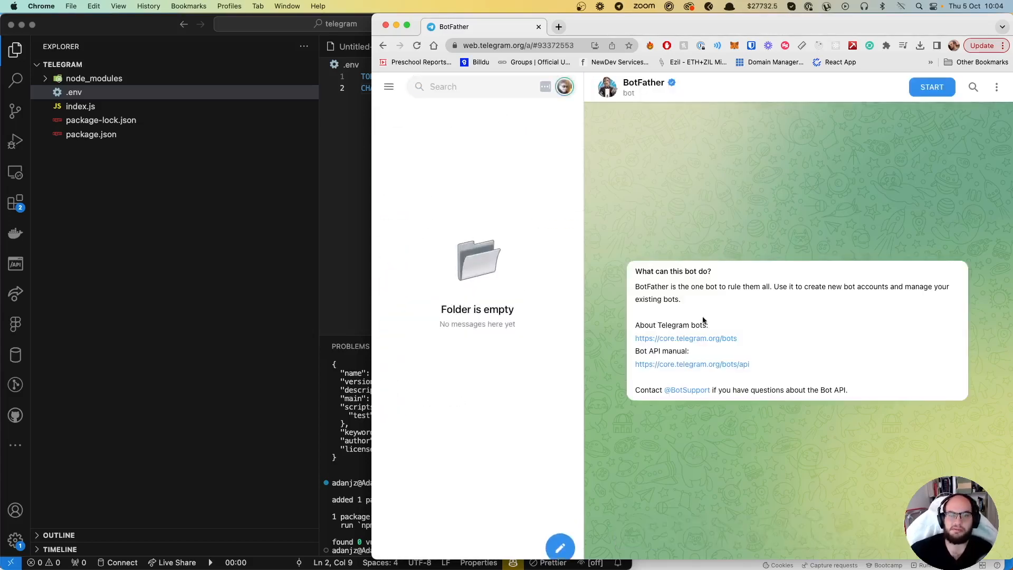
{"action": "mouse_move", "coordinate": [727, 434]}
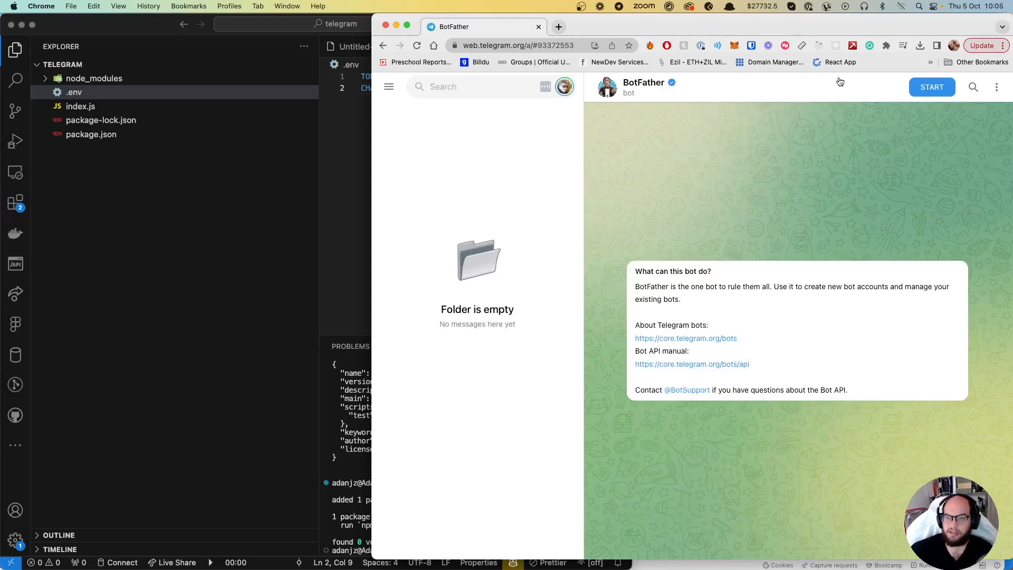
{"action": "left_click", "coordinate": [931, 87]}
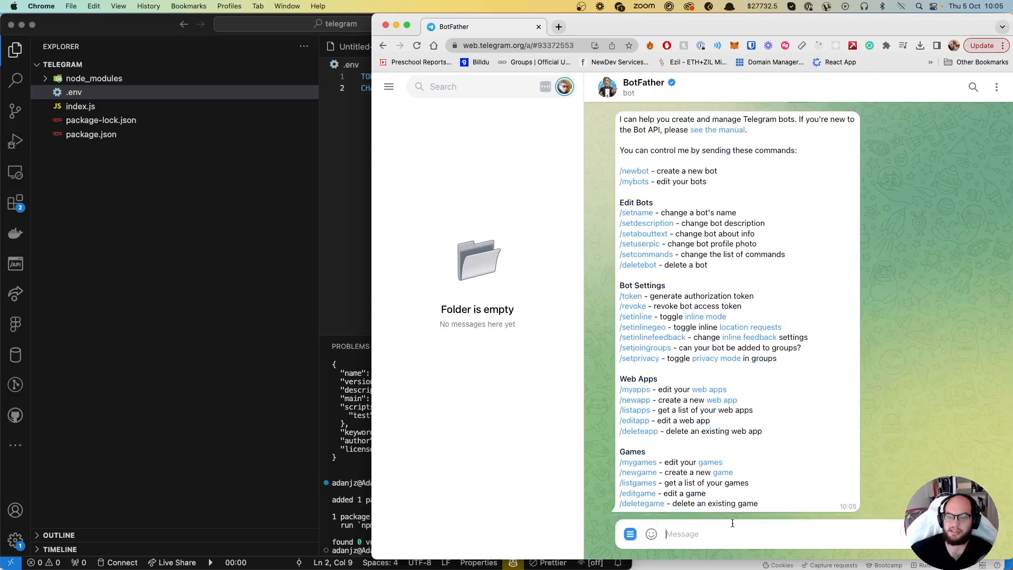
{"action": "type", "text": "/new"}
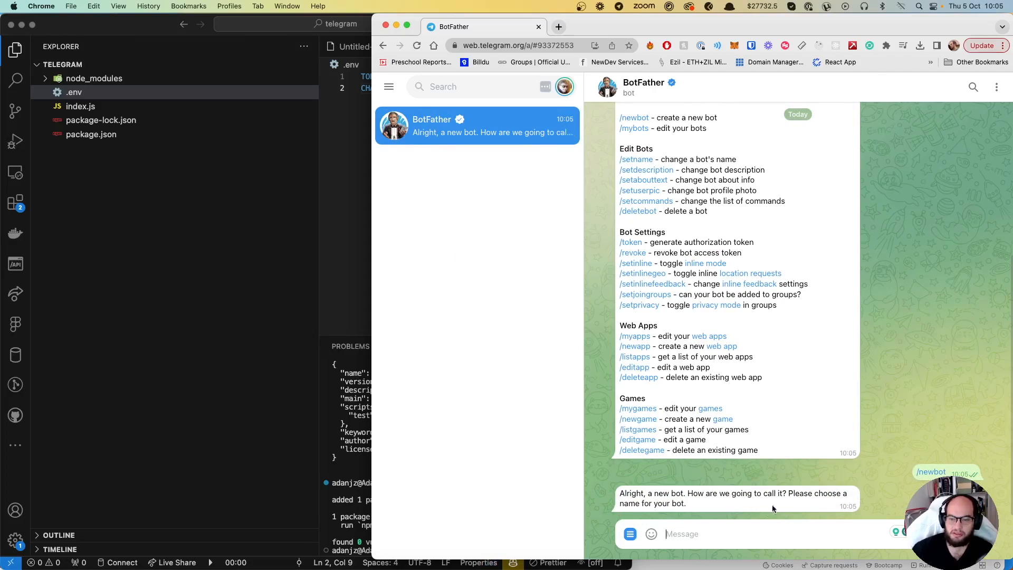
{"action": "type", "text": "codig"}
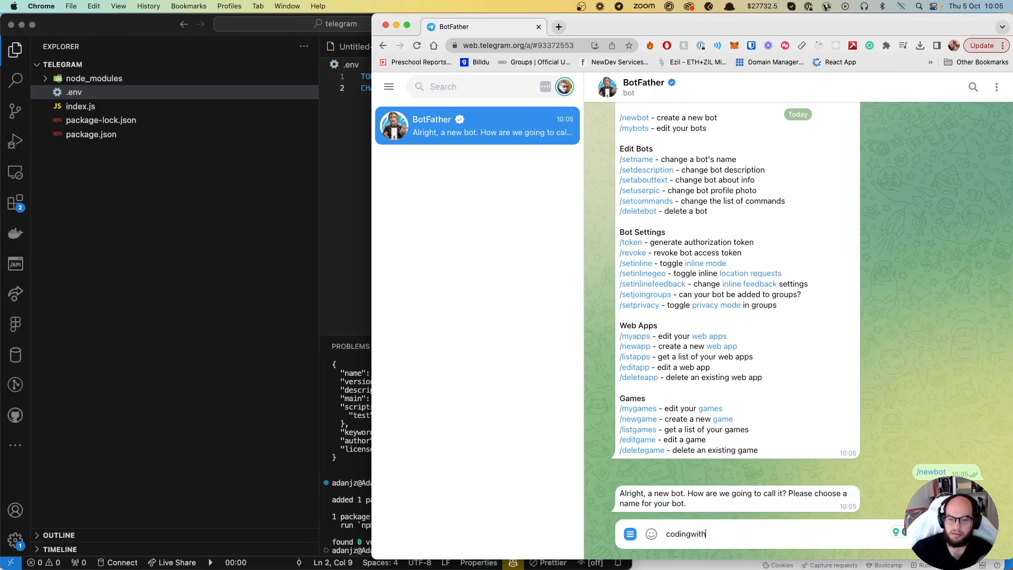
{"action": "key", "text": "Return"}
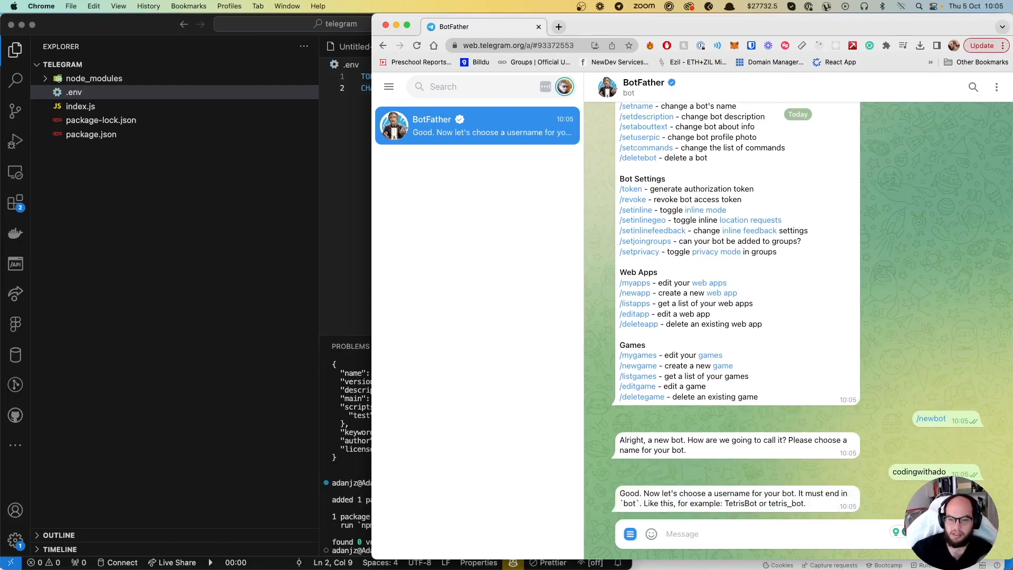
Send the username codingwithado_bot so BotFather creates the bot and issues its token.
{"action": "type", "text": "codign"}
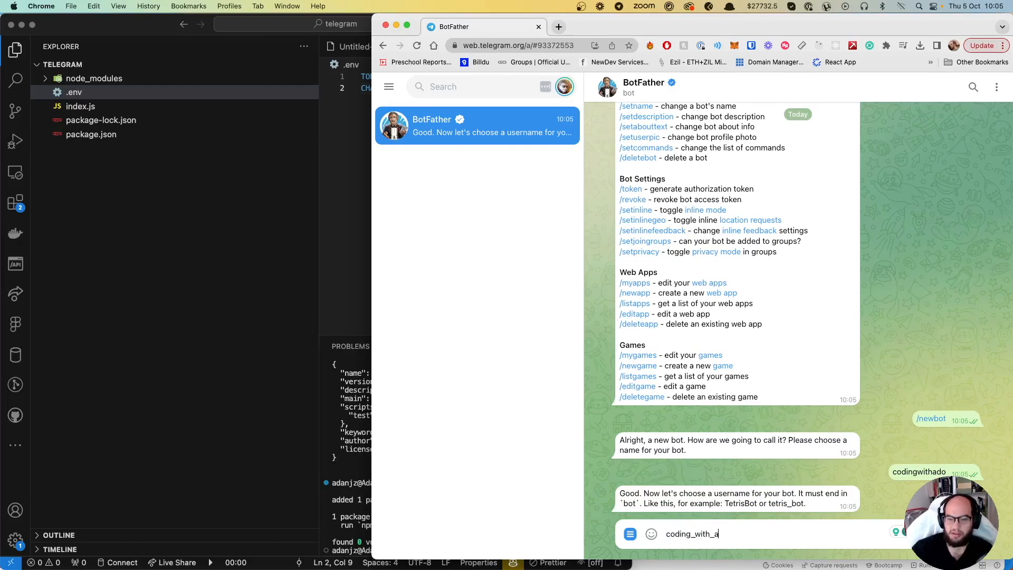
{"action": "key", "text": "Backspace"}
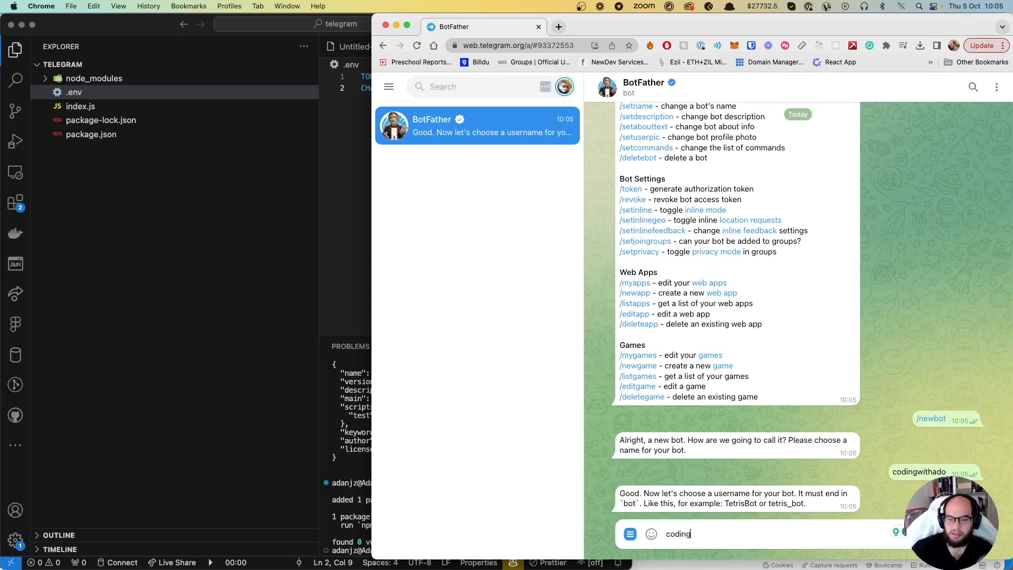
{"action": "type", "text": "withado_bot"}
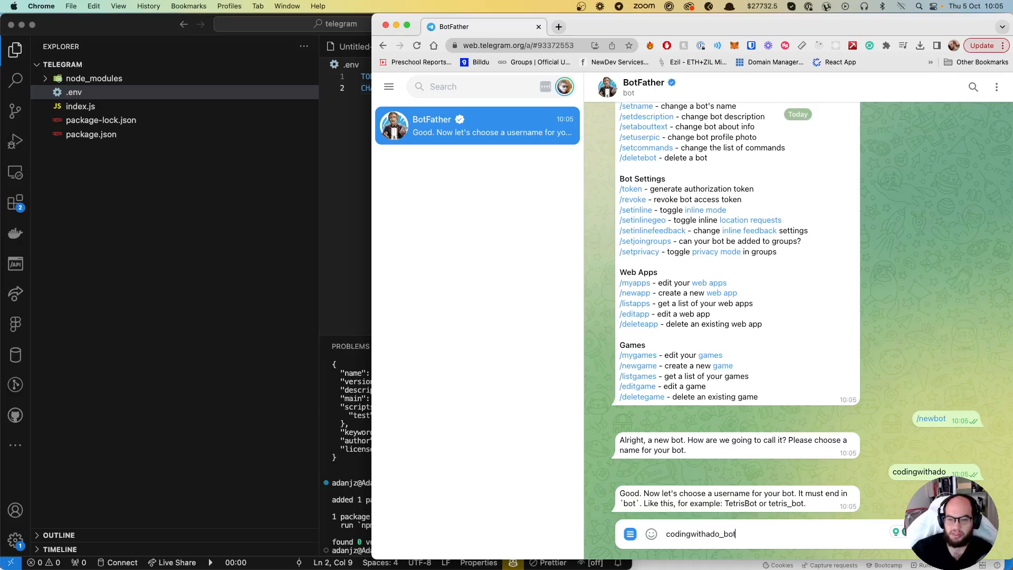
{"action": "key", "text": "Return"}
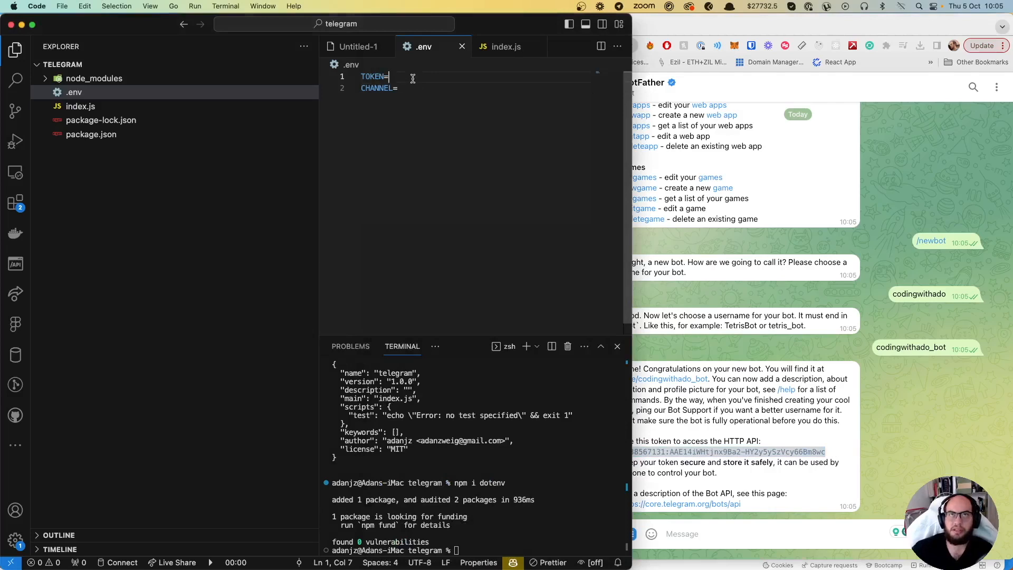
Edit the .env file after TOKEN= before returning to the Telegram Web chat.
{"action": "type", "text": "n"}
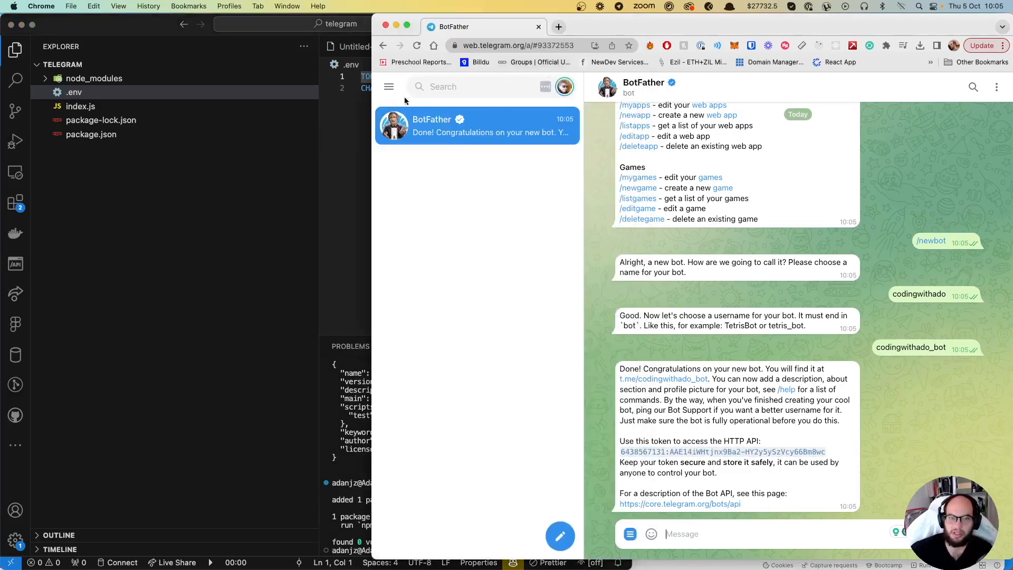
Create a new Telegram channel named CodingWithAdo from the new-chat menu.
{"action": "left_click", "coordinate": [388, 85]}
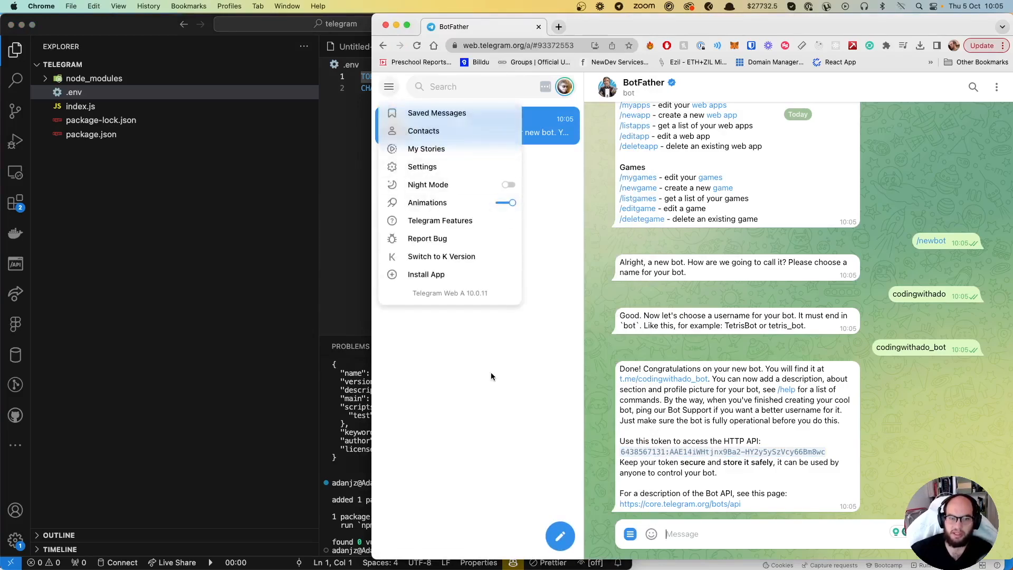
{"action": "left_click", "coordinate": [559, 536]}
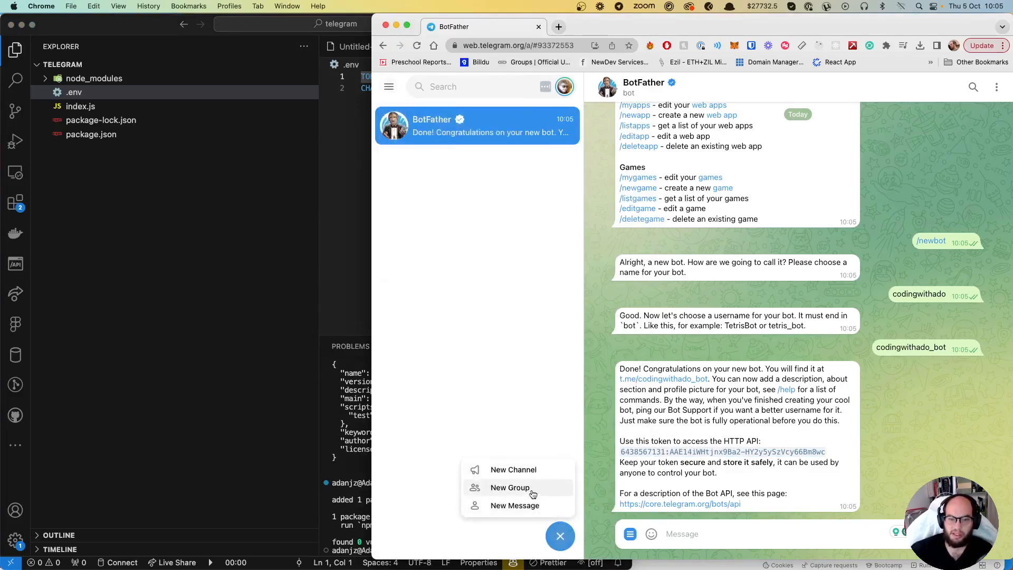
{"action": "left_click", "coordinate": [509, 487]}
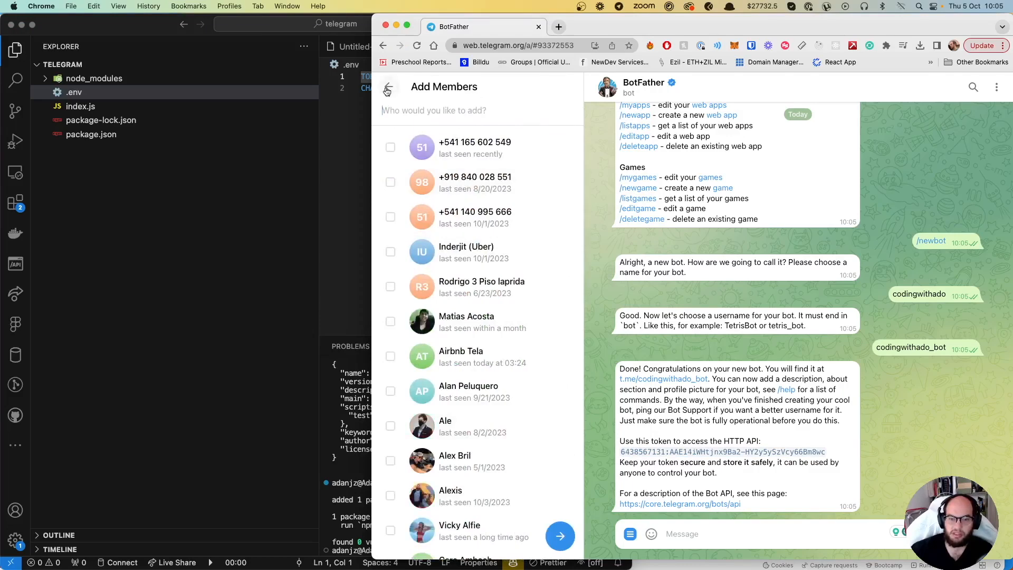
{"action": "left_click", "coordinate": [387, 86]}
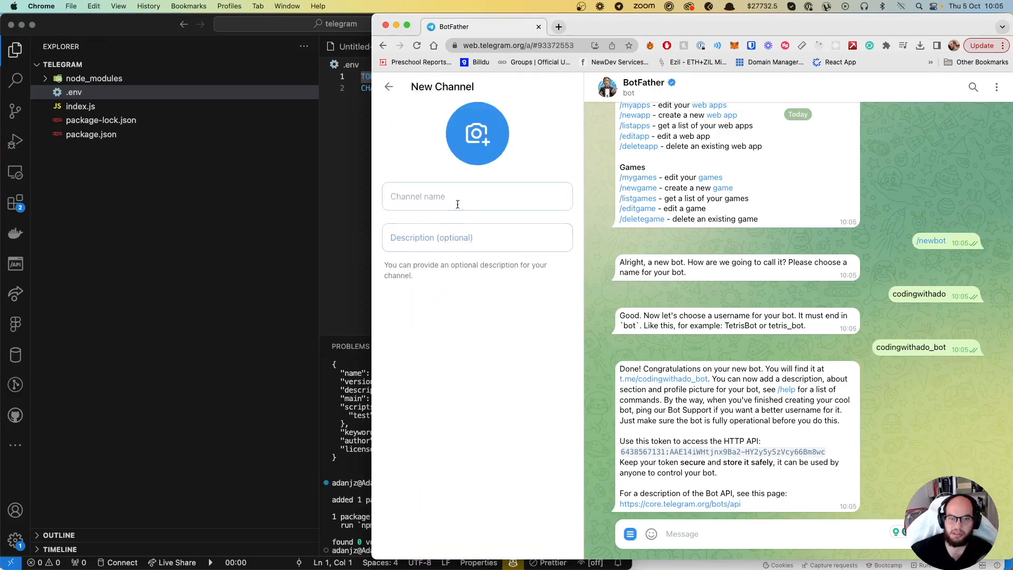
{"action": "type", "text": "CodingWithAdo"}
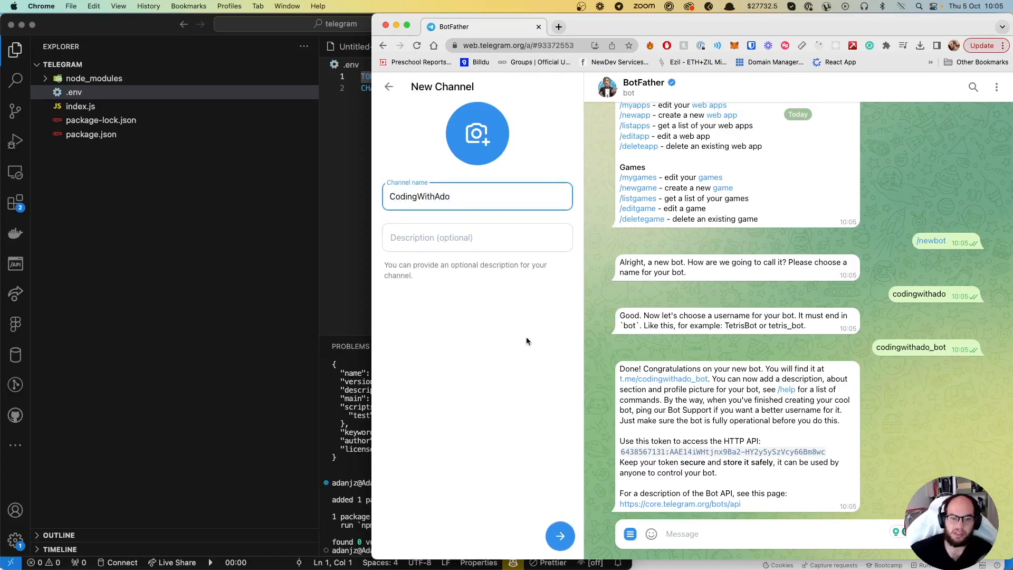
{"action": "left_click", "coordinate": [559, 536]}
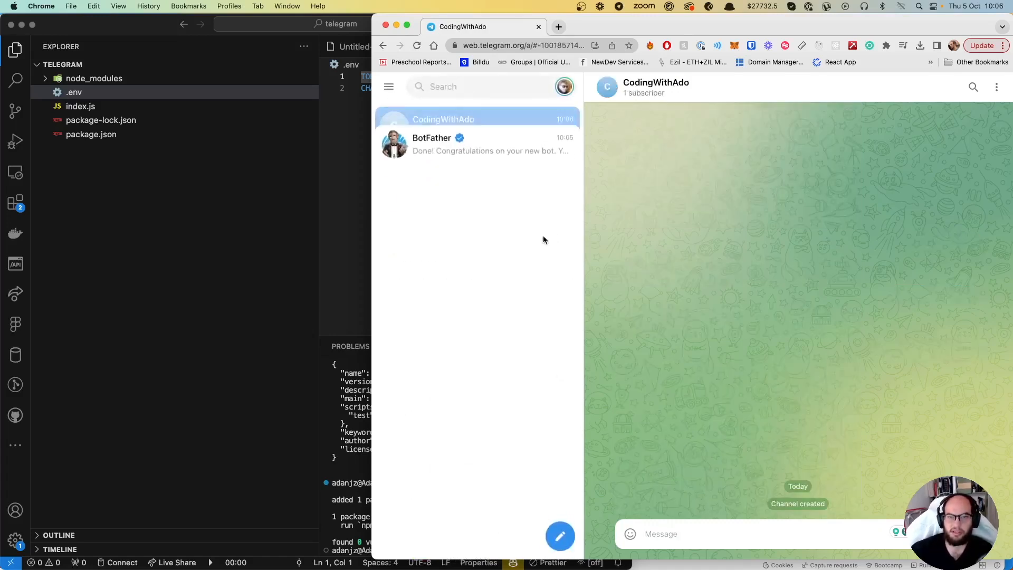
{"action": "left_click", "coordinate": [997, 87]}
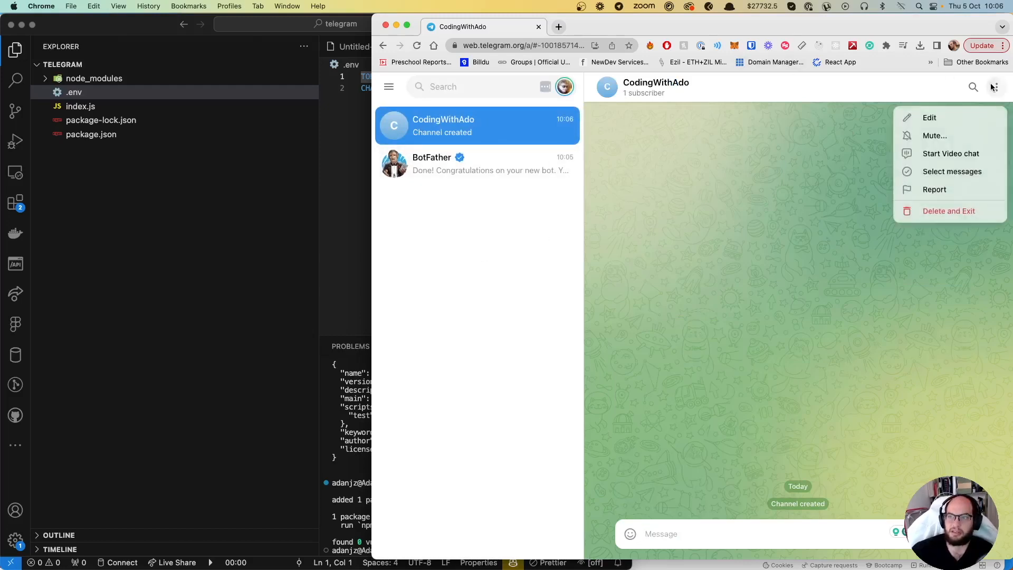
{"action": "left_click", "coordinate": [583, 76]}
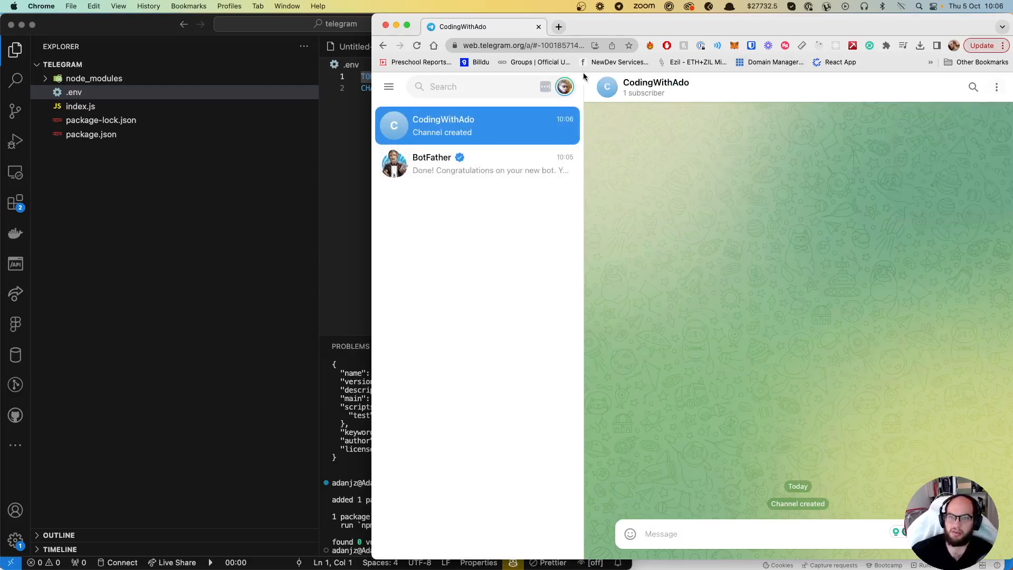
{"action": "left_click", "coordinate": [523, 45]}
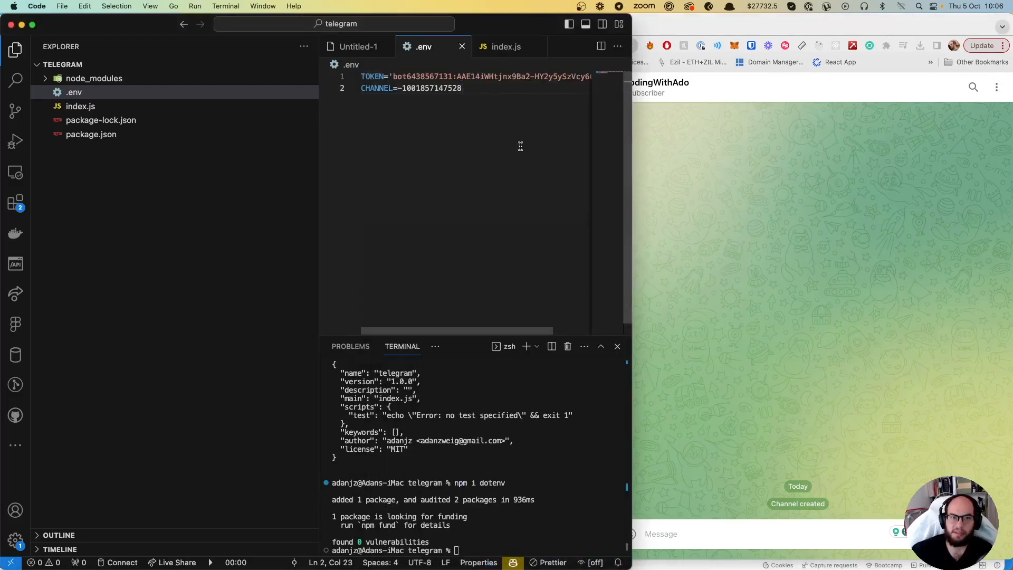
{"action": "type", "text": "'"}
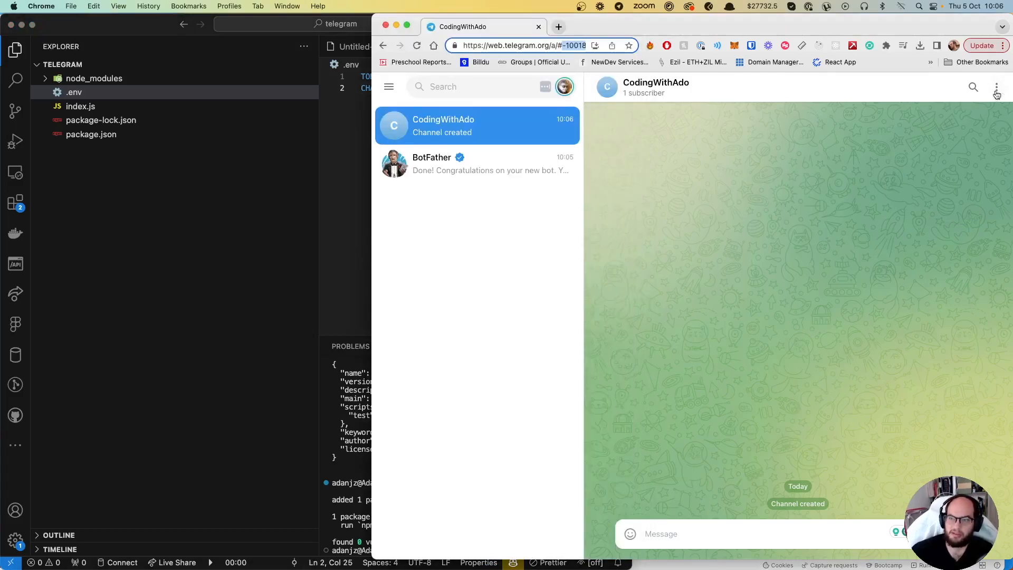
Reach the Administrators settings of the CodingWithAdo channel via Edit.
{"action": "left_click", "coordinate": [997, 87]}
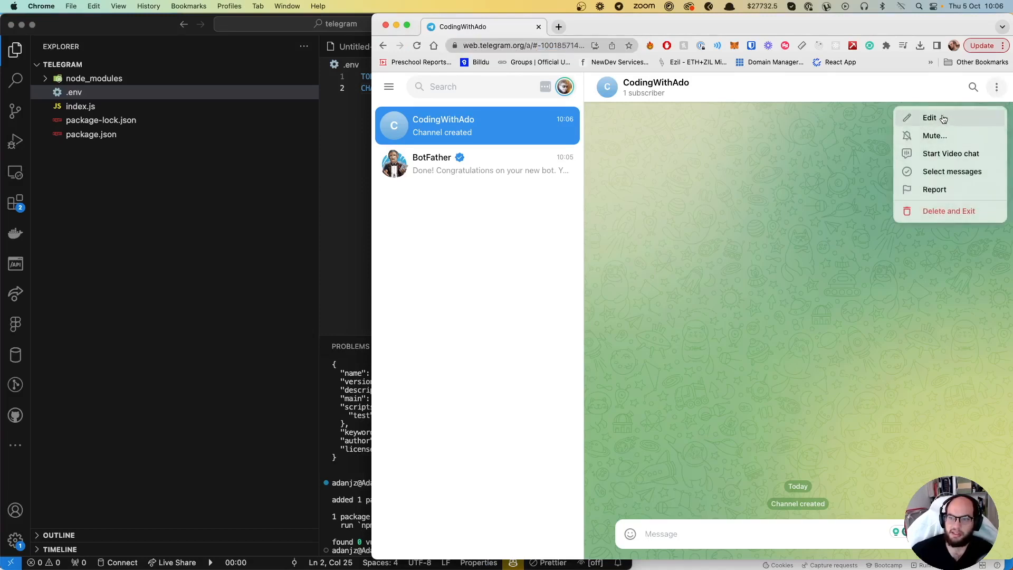
{"action": "left_click", "coordinate": [928, 118]}
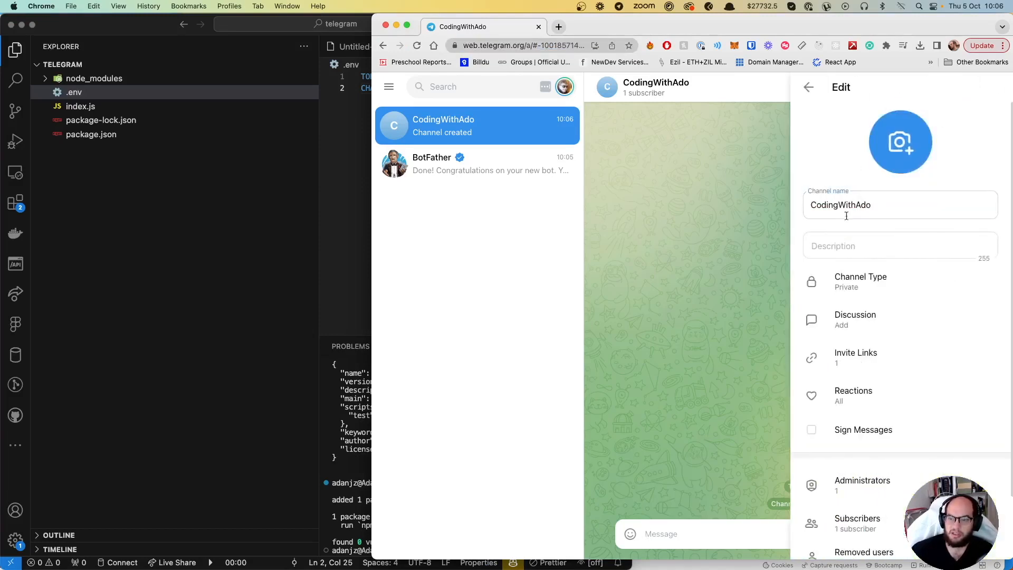
{"action": "scroll", "scroll_direction": "down", "scroll_amount": 3}
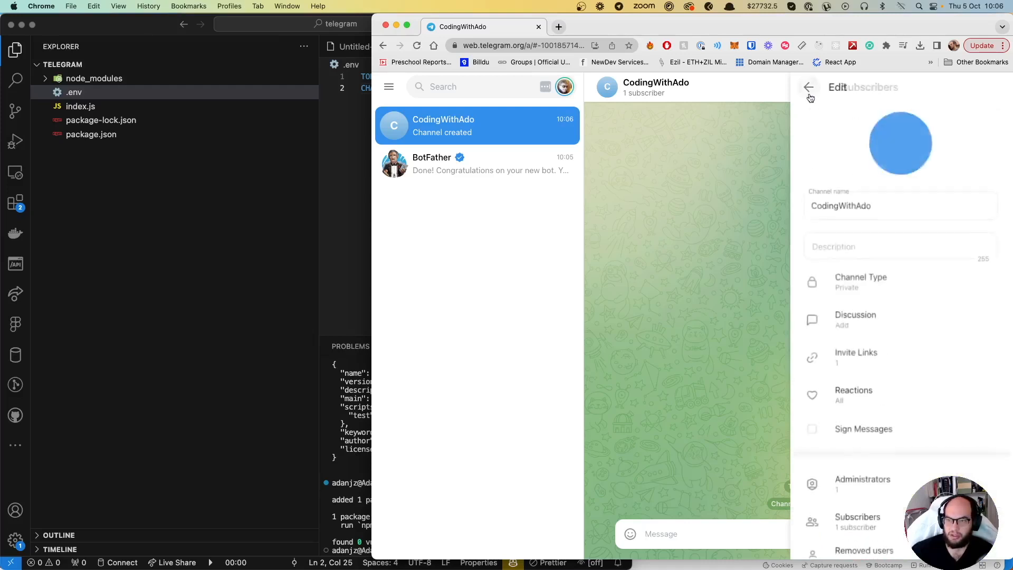
{"action": "scroll", "scroll_direction": "down", "scroll_amount": 3}
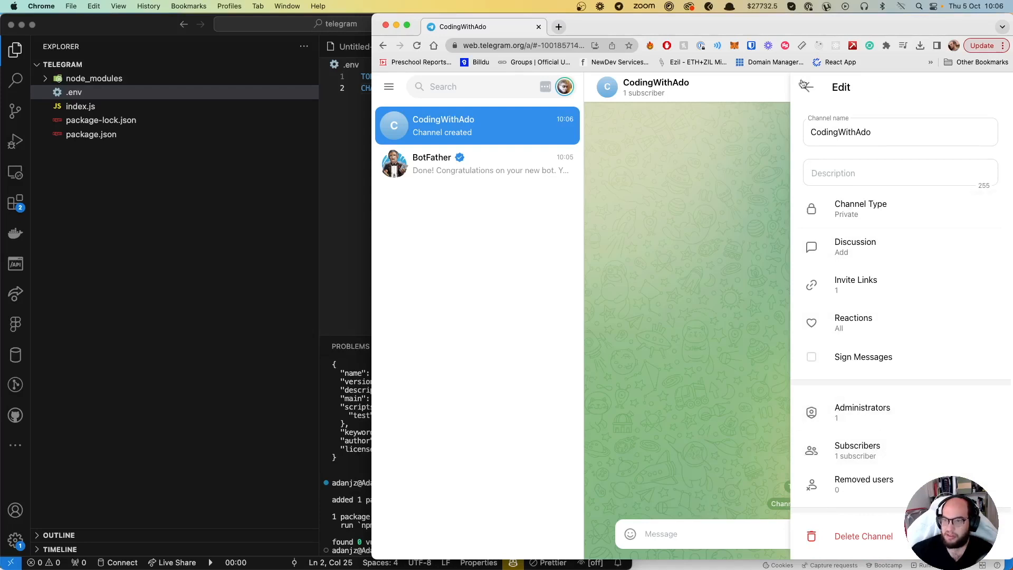
{"action": "left_click", "coordinate": [862, 408]}
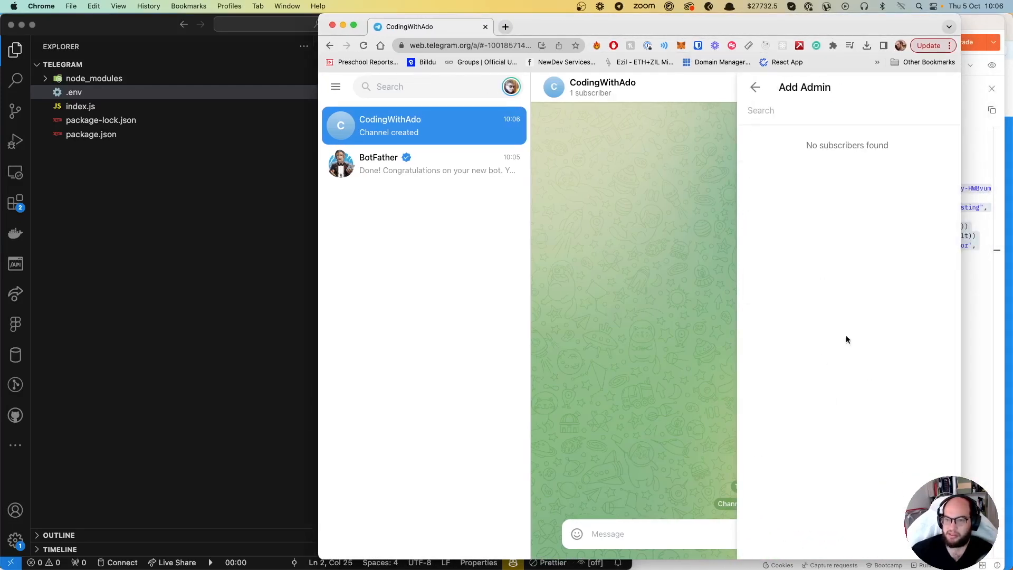
Search codingwithado, promote the bot to administrator and return to the editor.
{"action": "type", "text": "codi"}
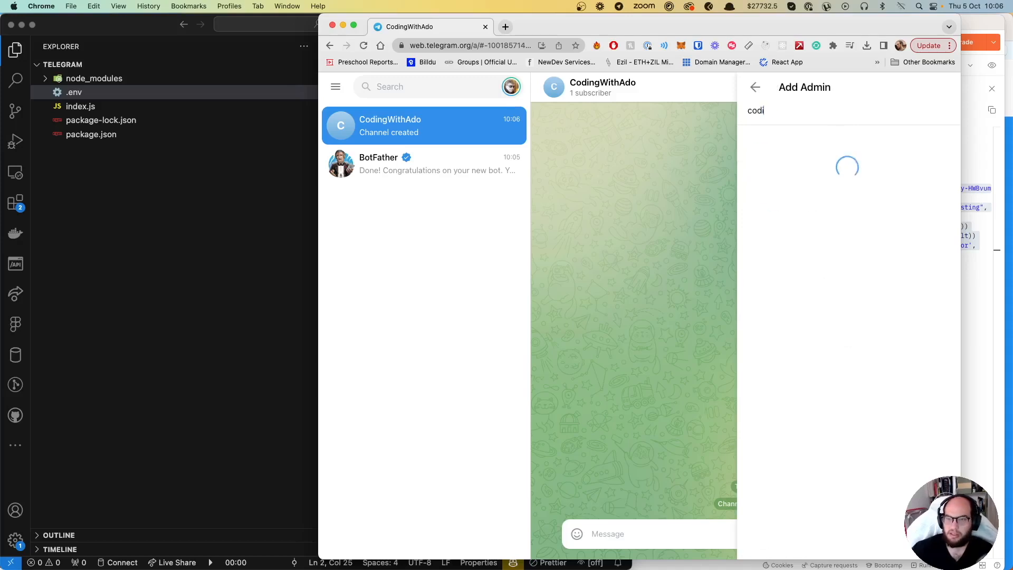
{"action": "type", "text": "g"}
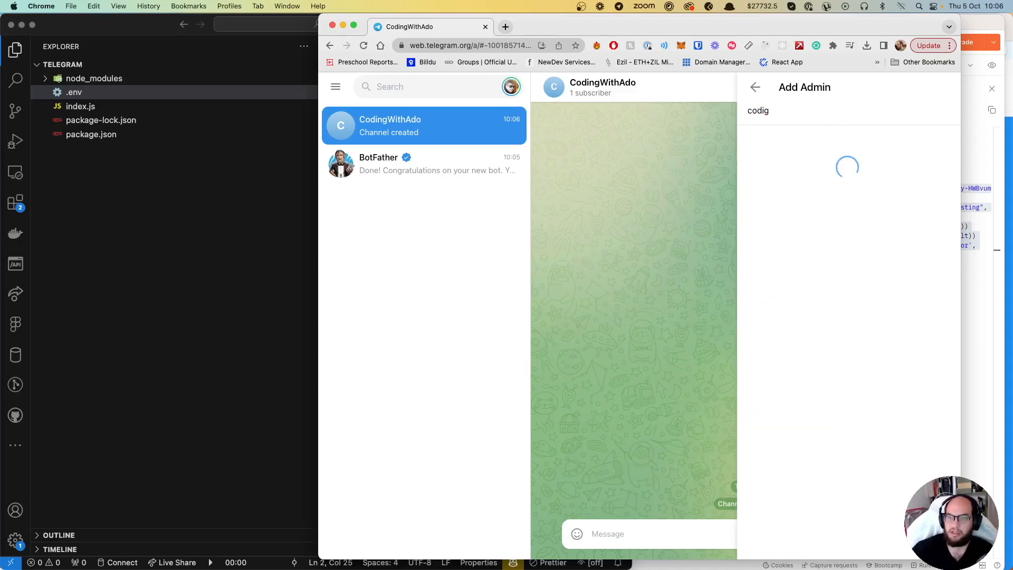
{"action": "type", "text": "ingwithado"}
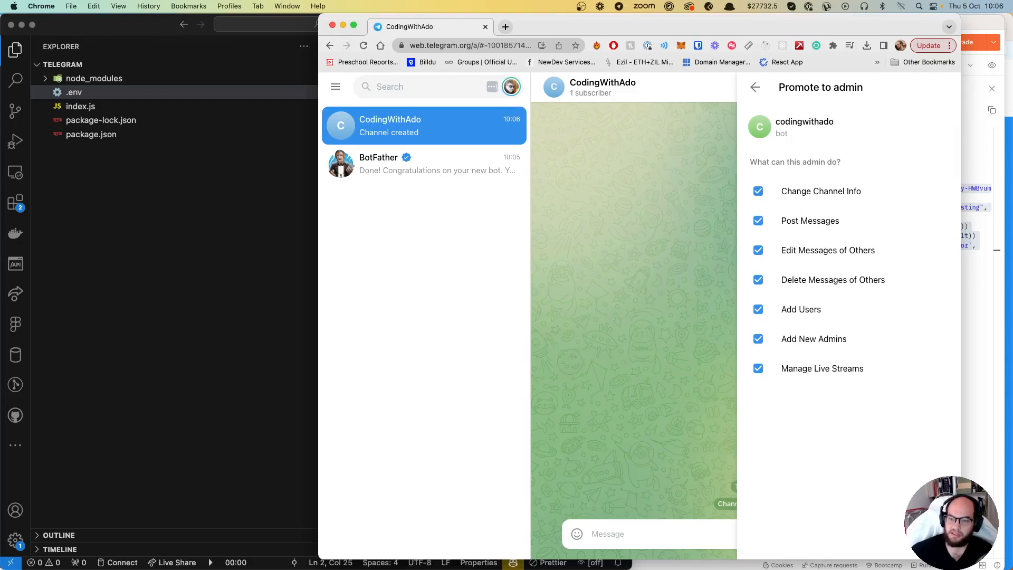
{"action": "left_click", "coordinate": [753, 87]}
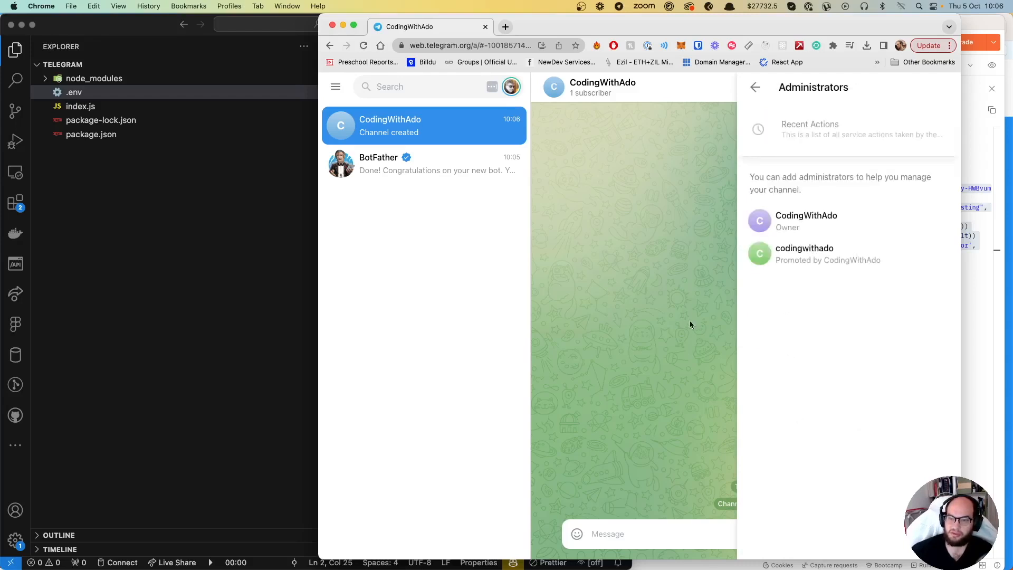
{"action": "left_click", "coordinate": [754, 88]}
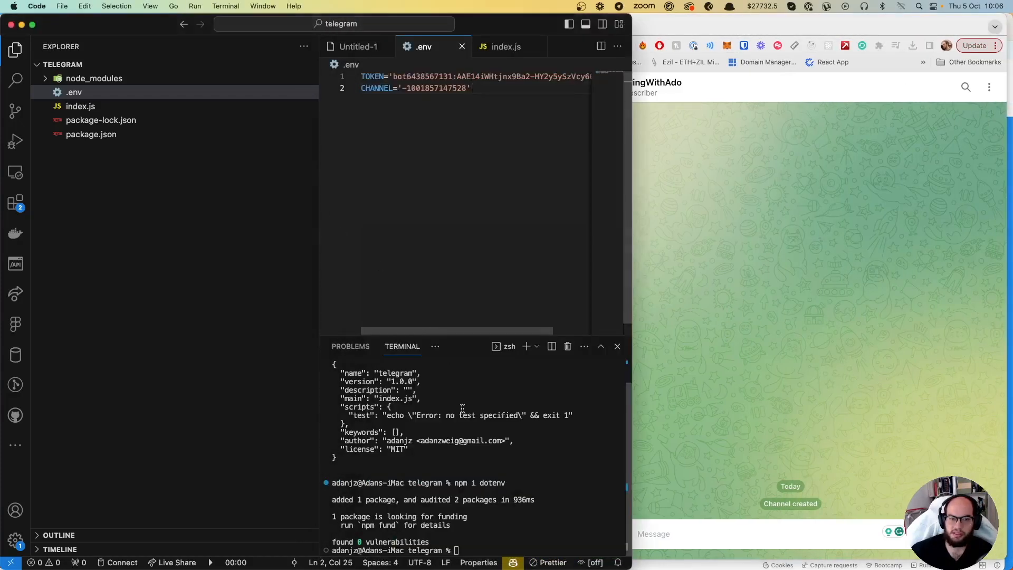
Start typing node index.js in the integrated terminal.
{"action": "type", "text": "node i"}
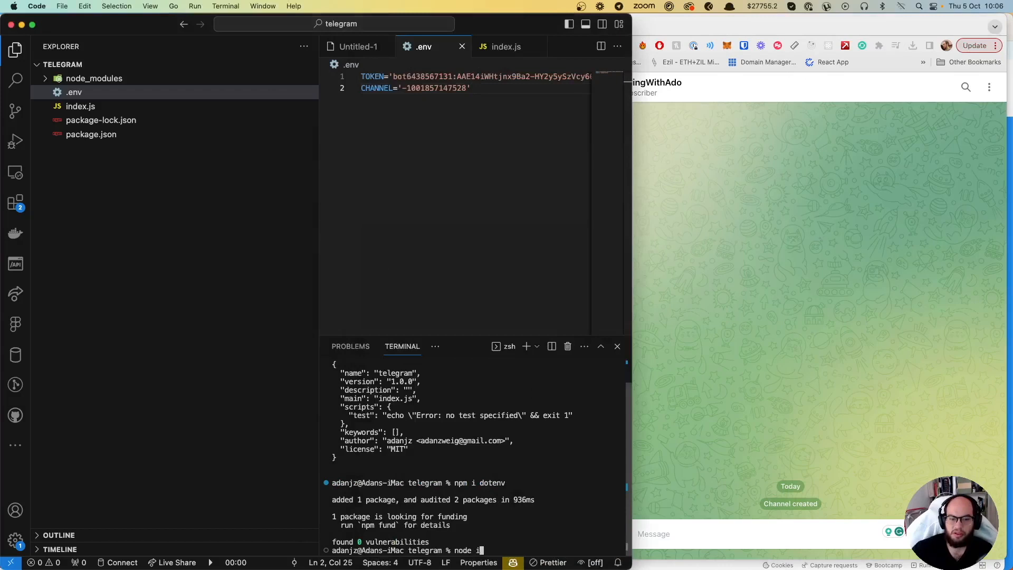